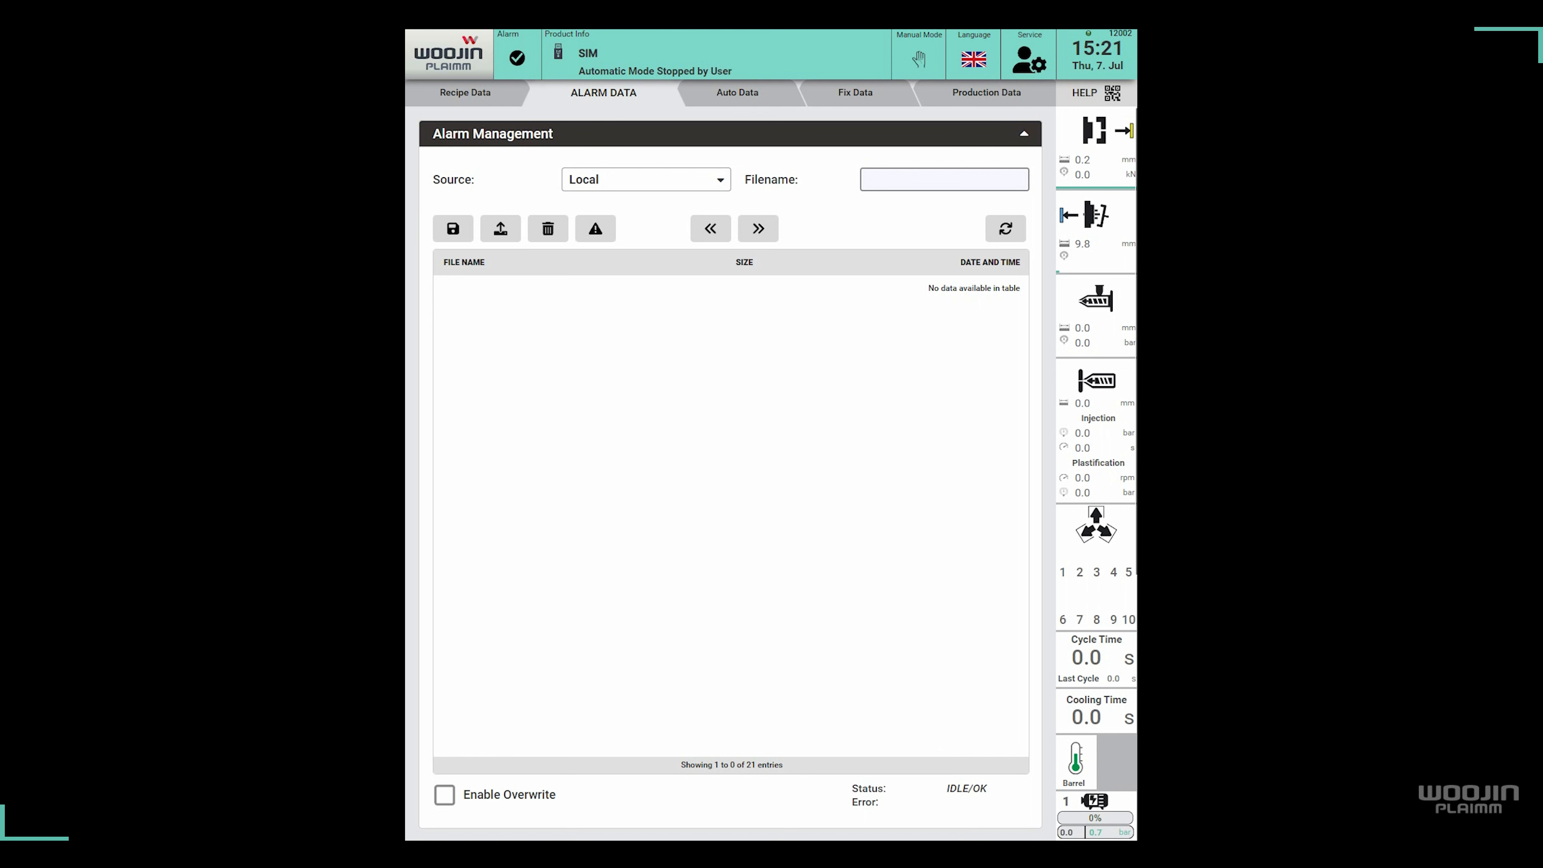
Enter the file name AlarmData in the Filename field.
left_click(859, 91)
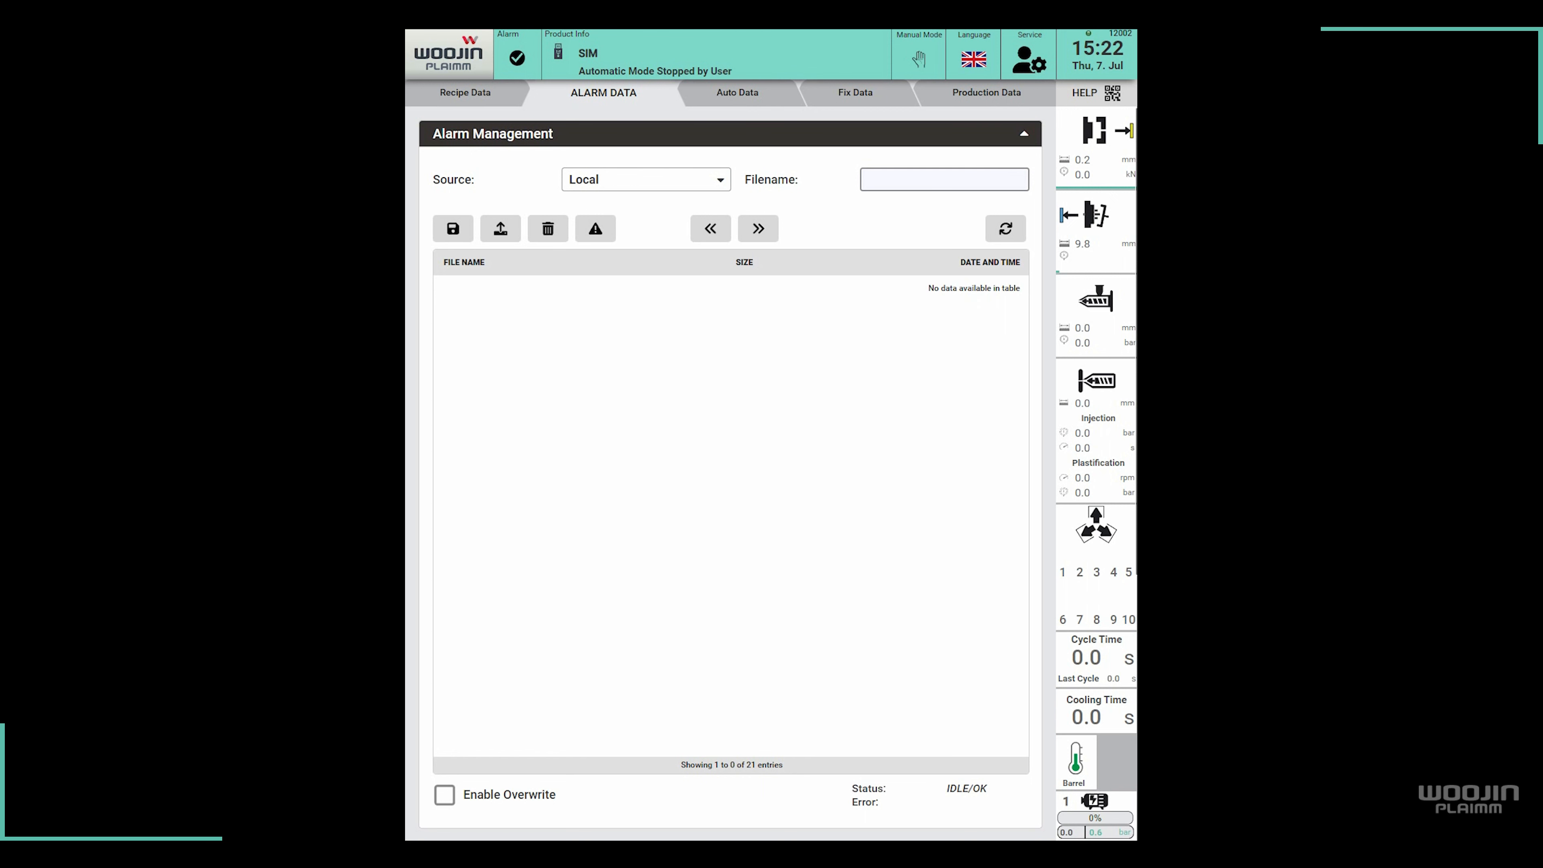
left_click(942, 179)
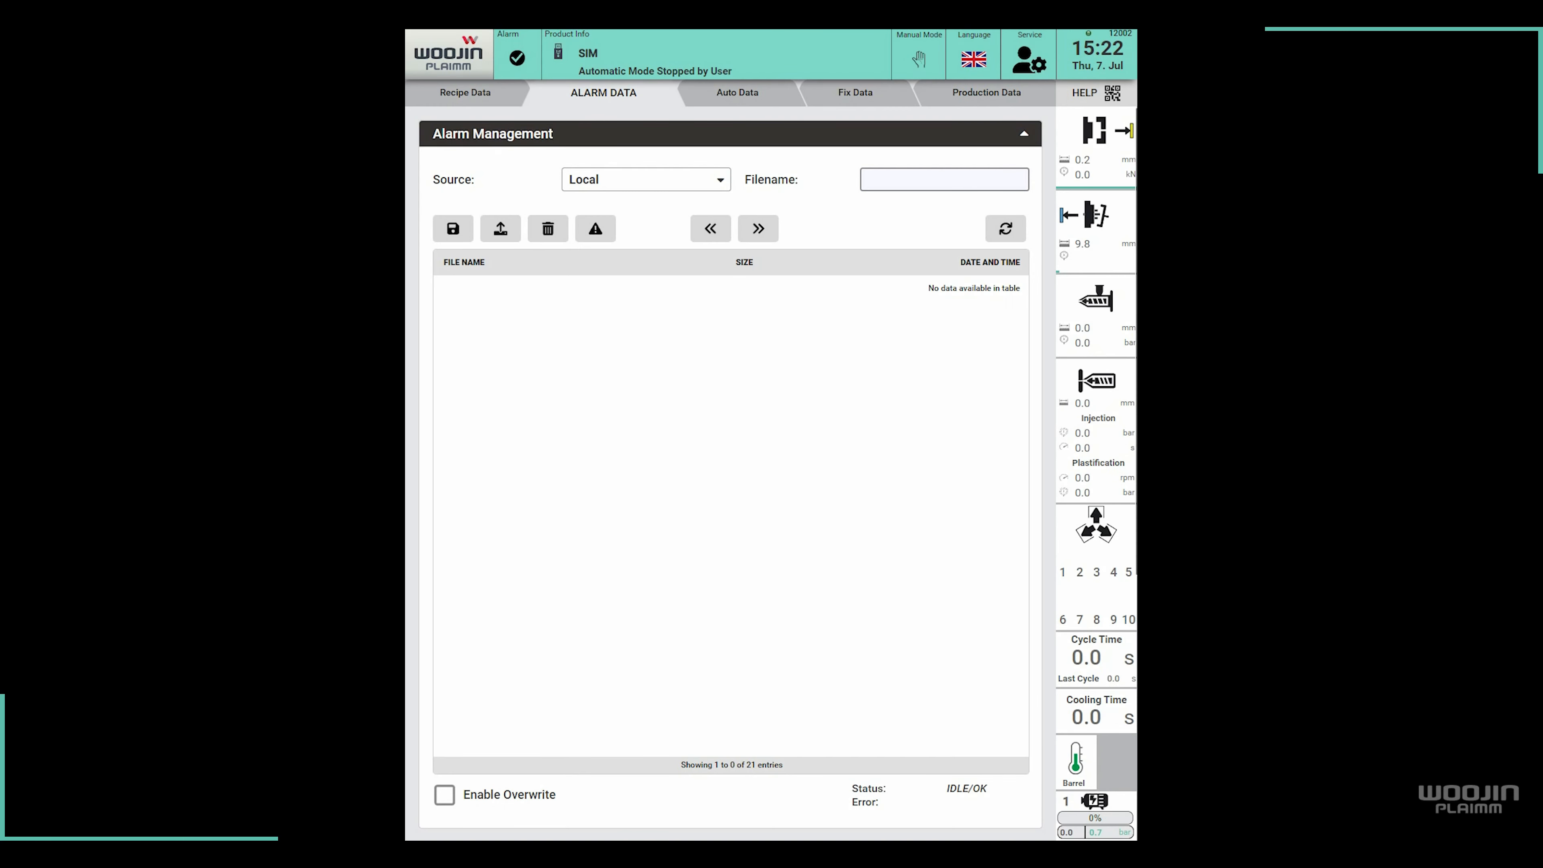
left_click(942, 179)
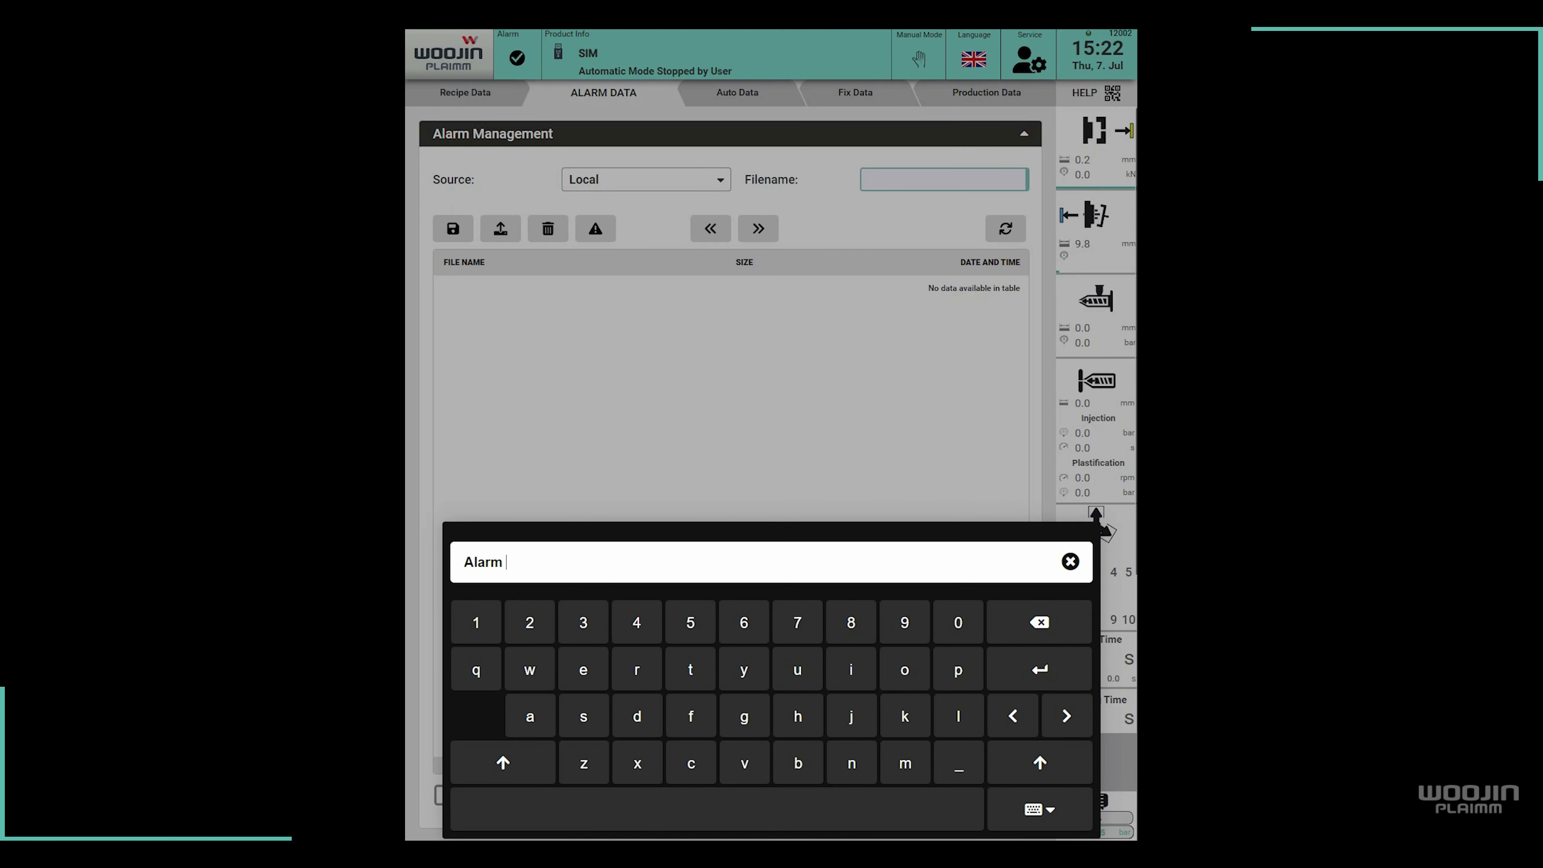
type("Data")
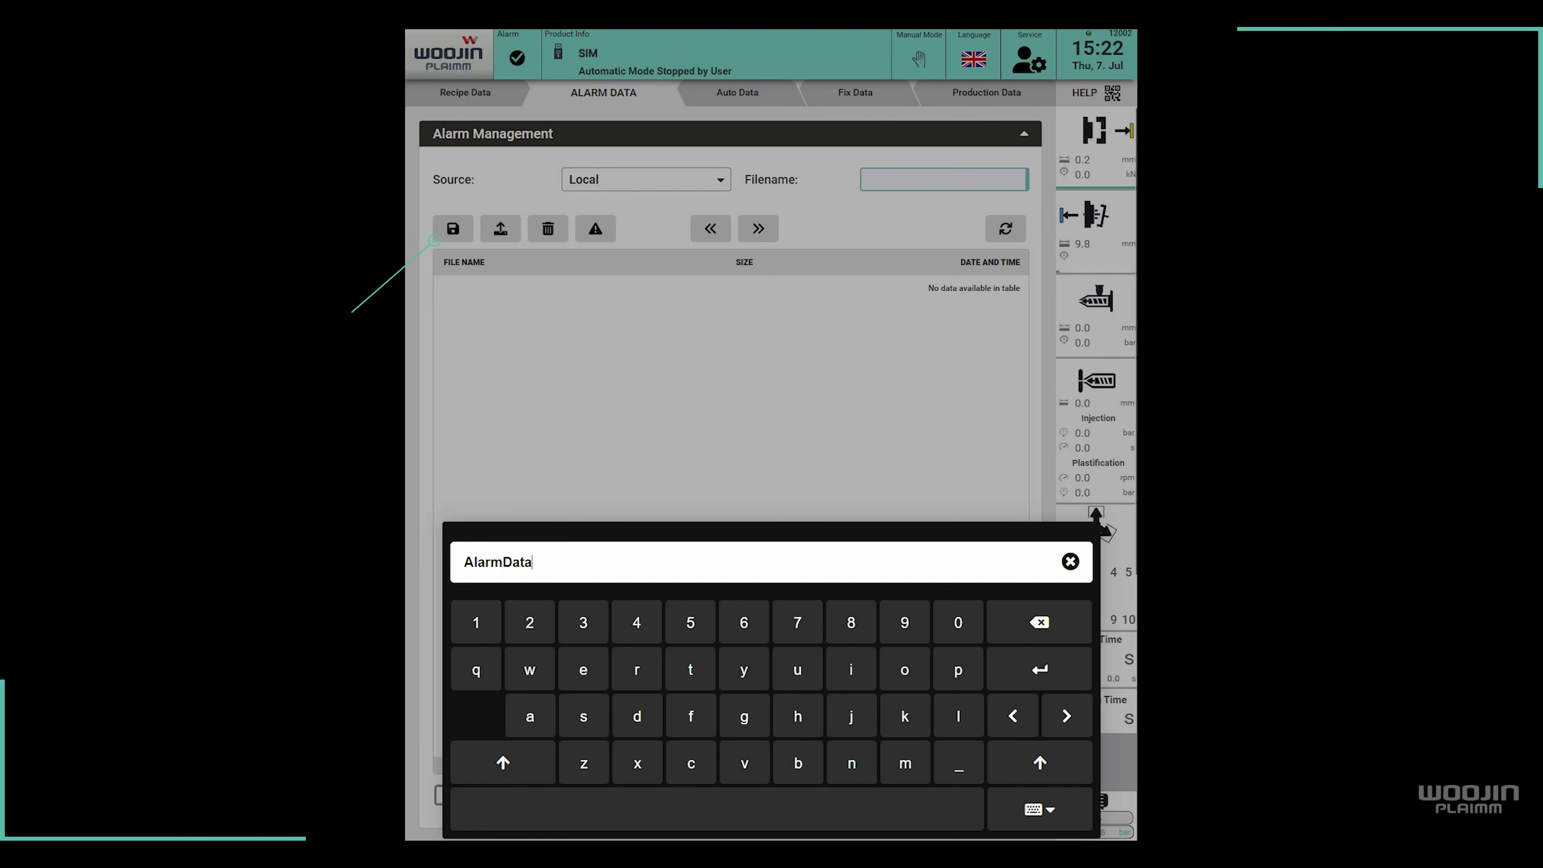
Save the alarms as AlarmData, confirm, and refresh so it appears in the list.
left_click(451, 228)
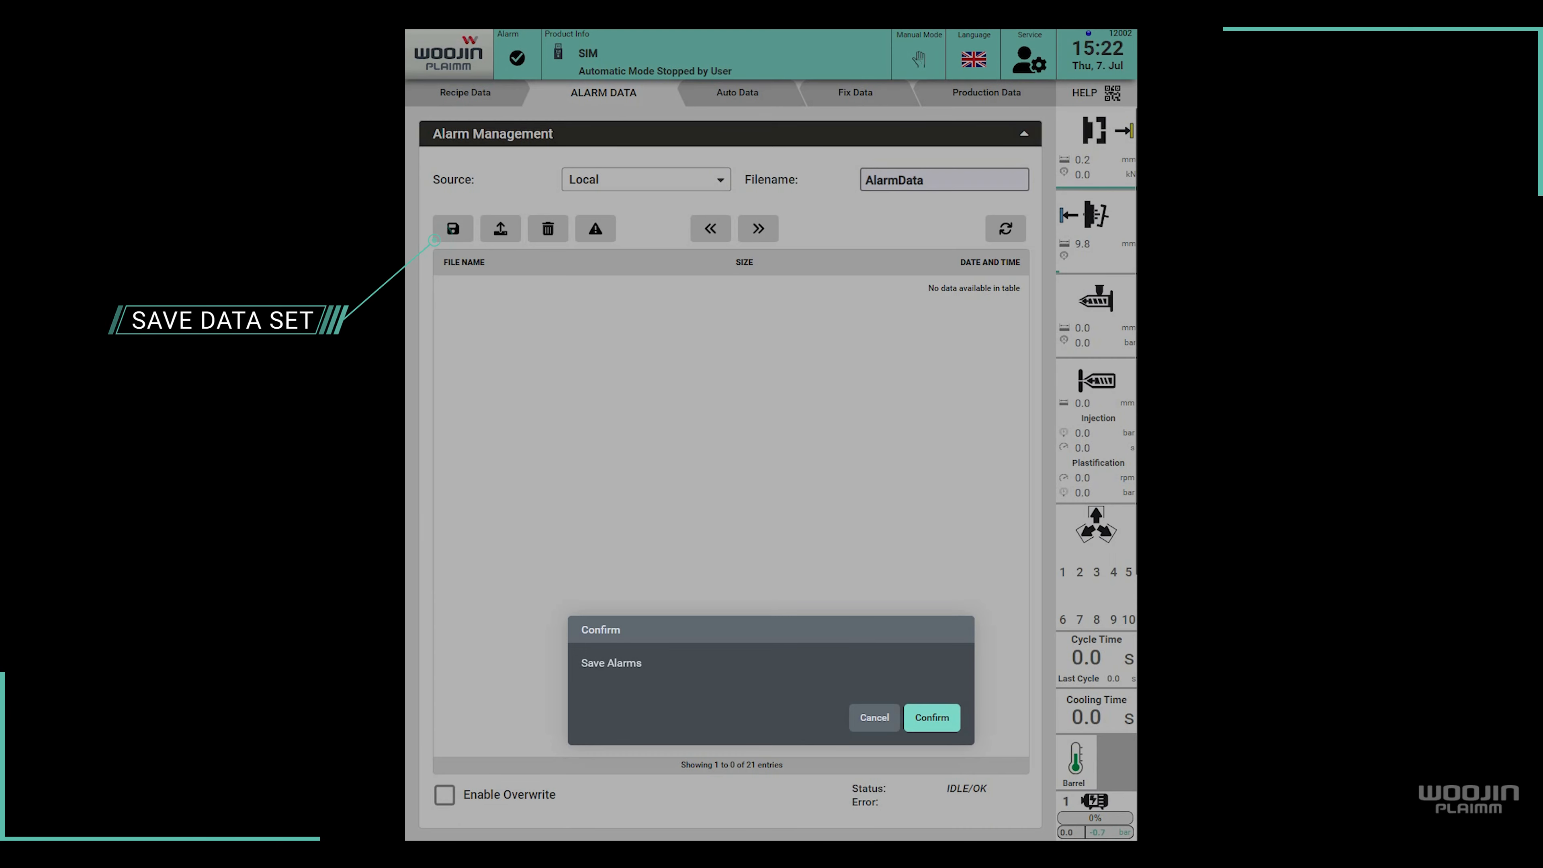
left_click(929, 718)
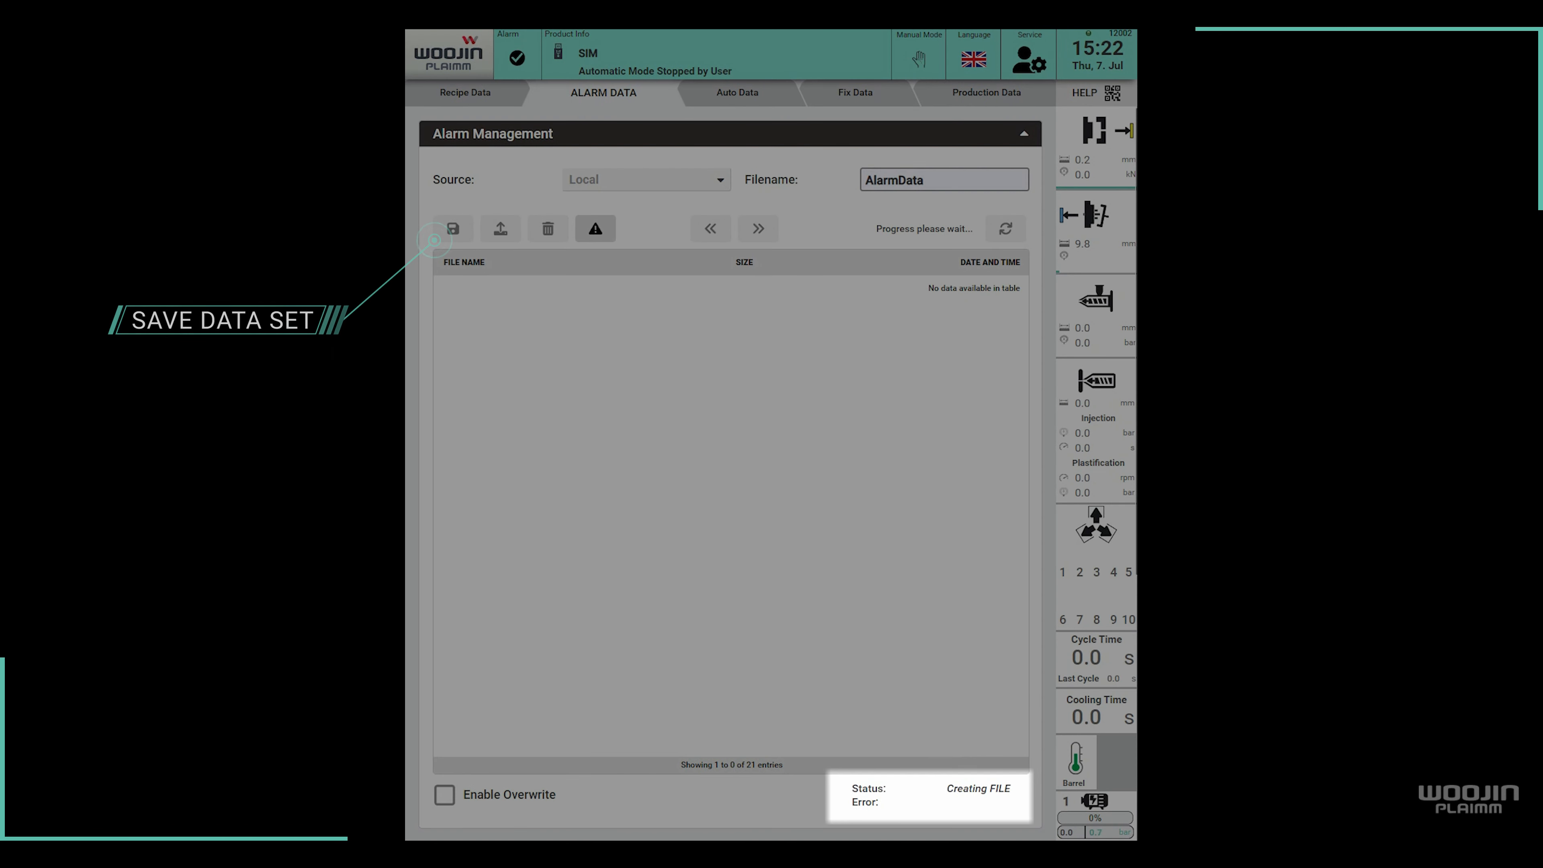
left_click(453, 229)
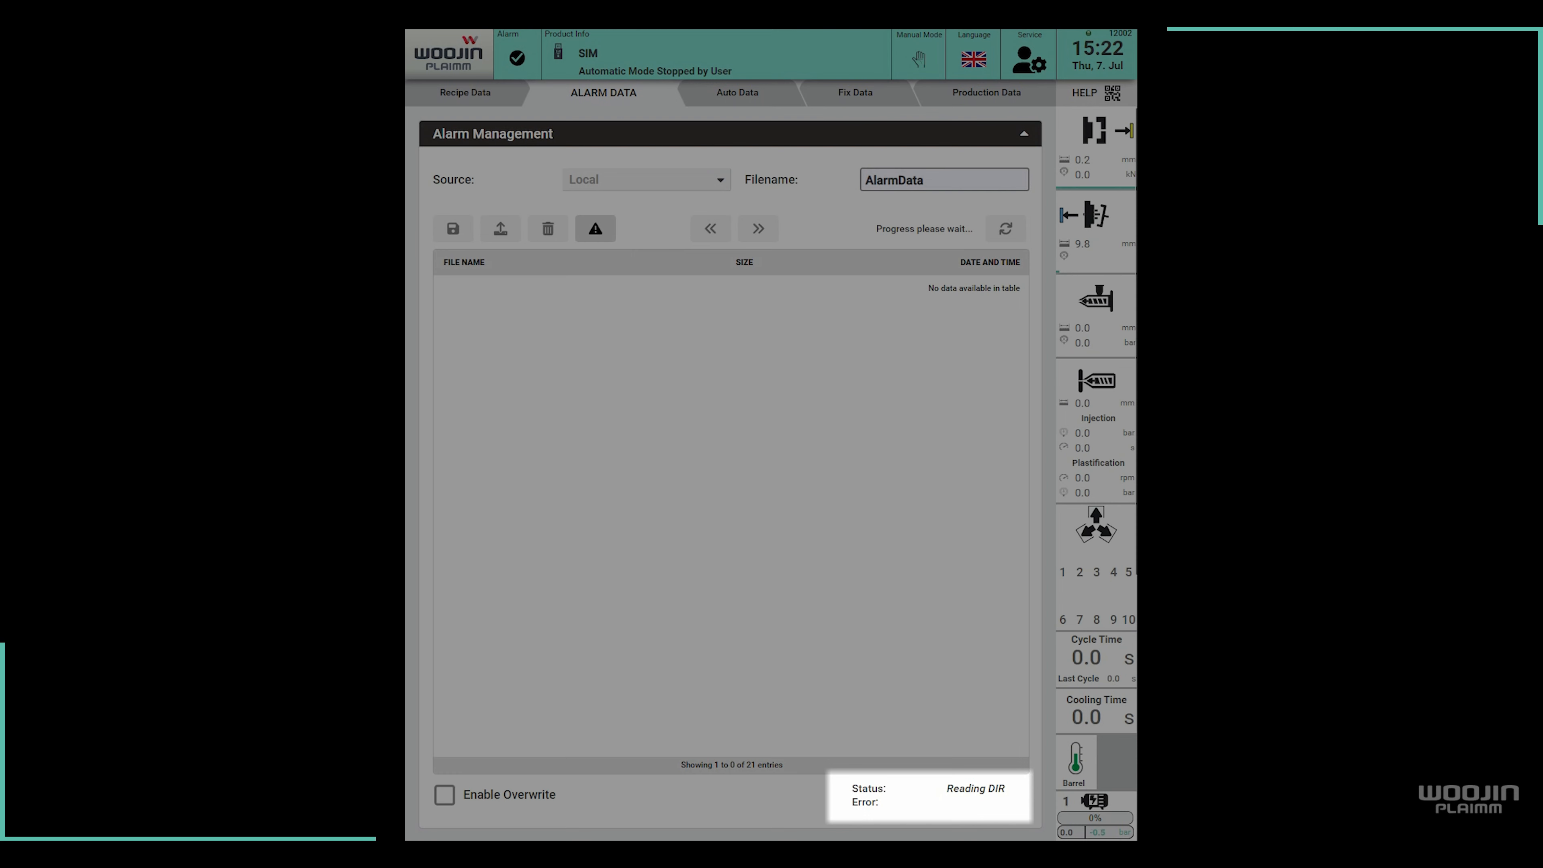
left_click(1003, 228)
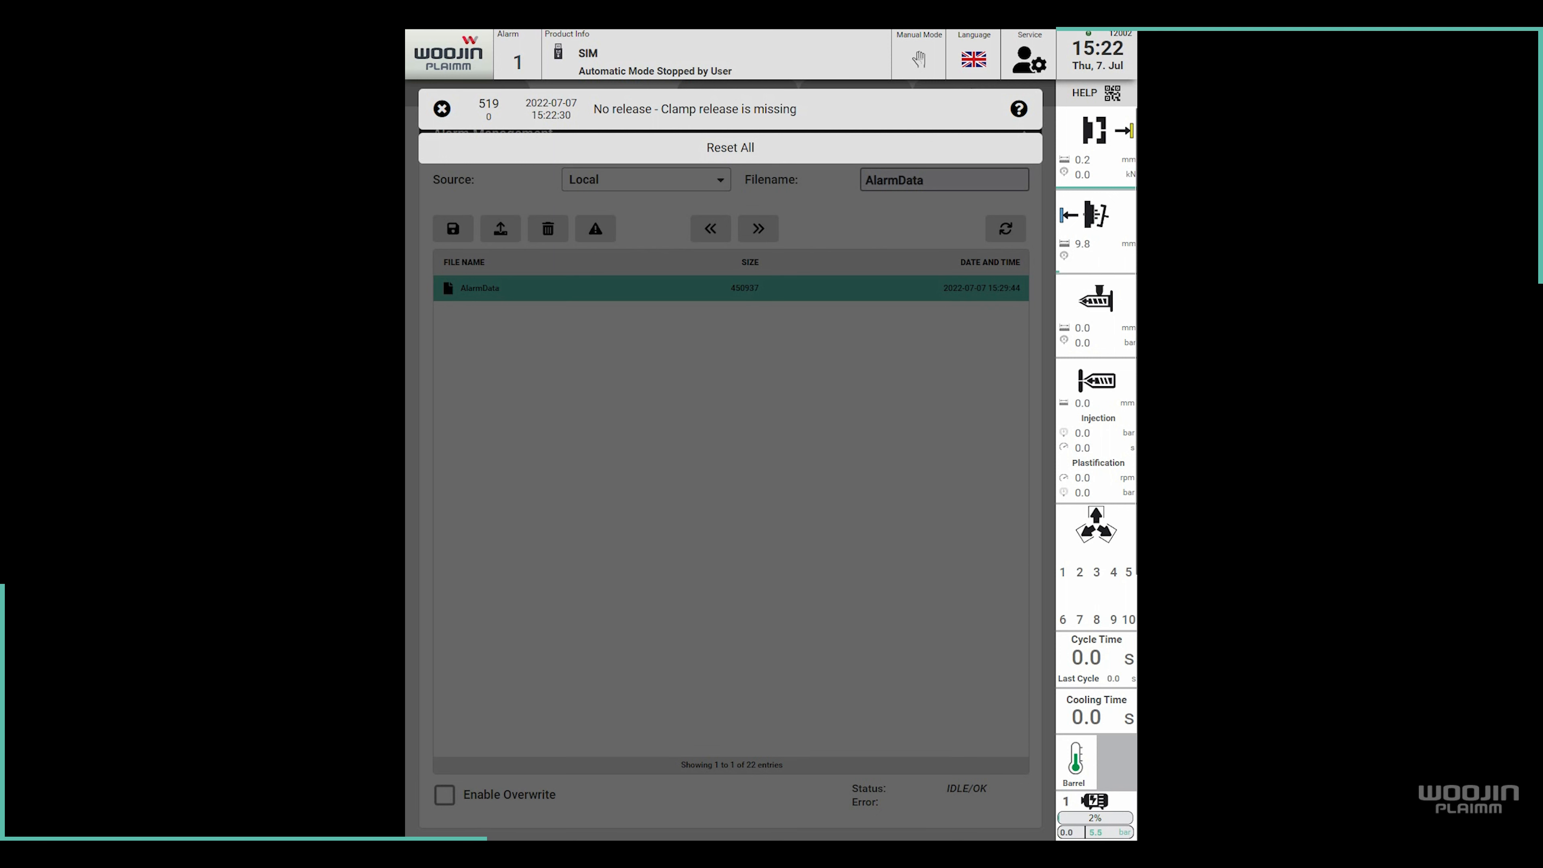
Set alarm 519 to Warning severity with the orange alarm light enabled, then return to Alarm Data.
left_click(857, 93)
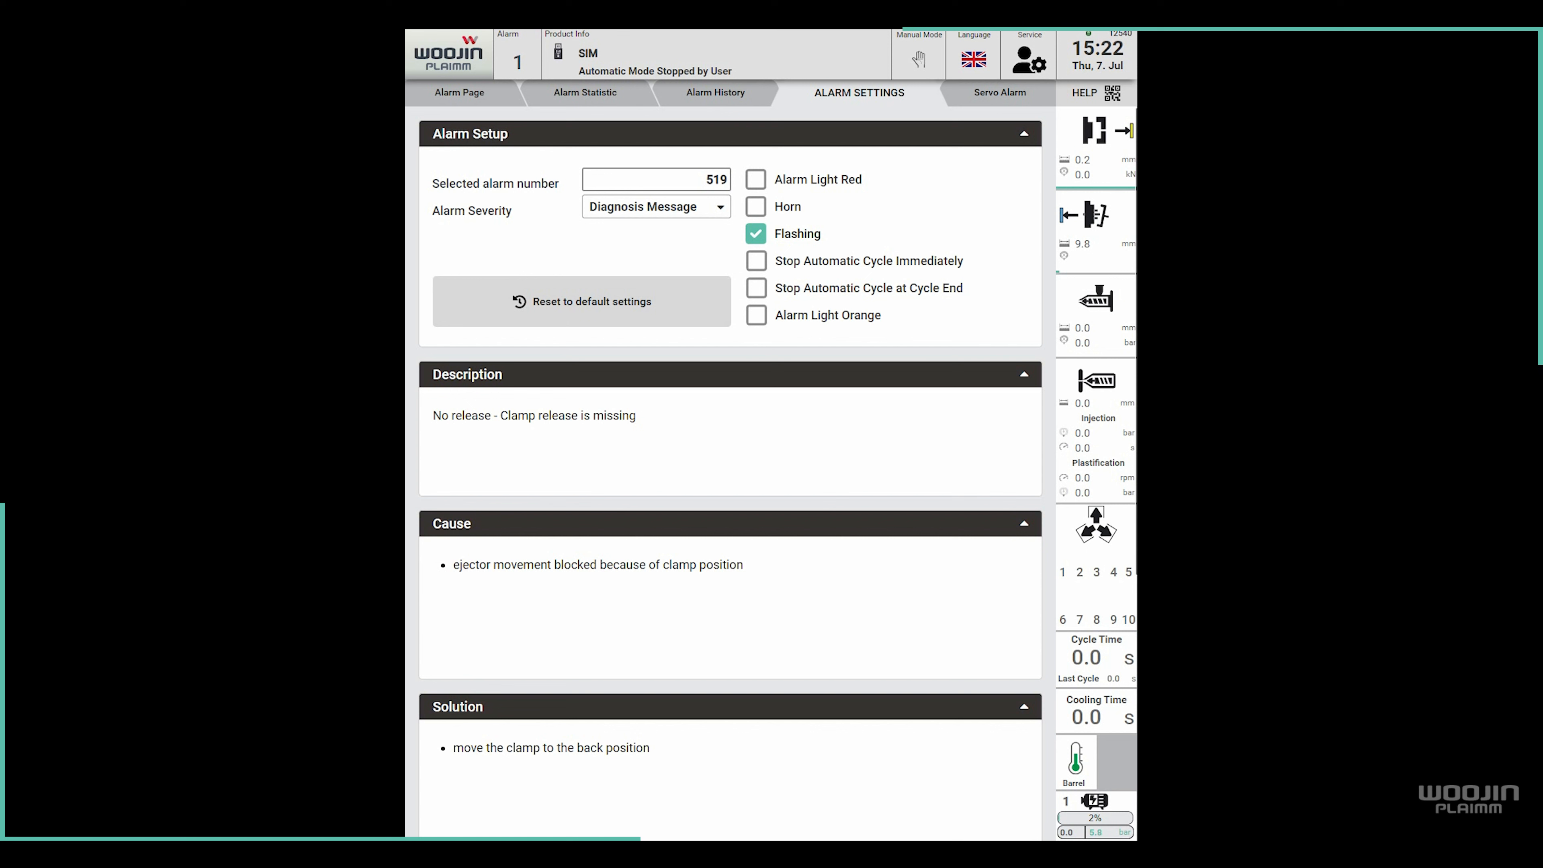
left_click(656, 206)
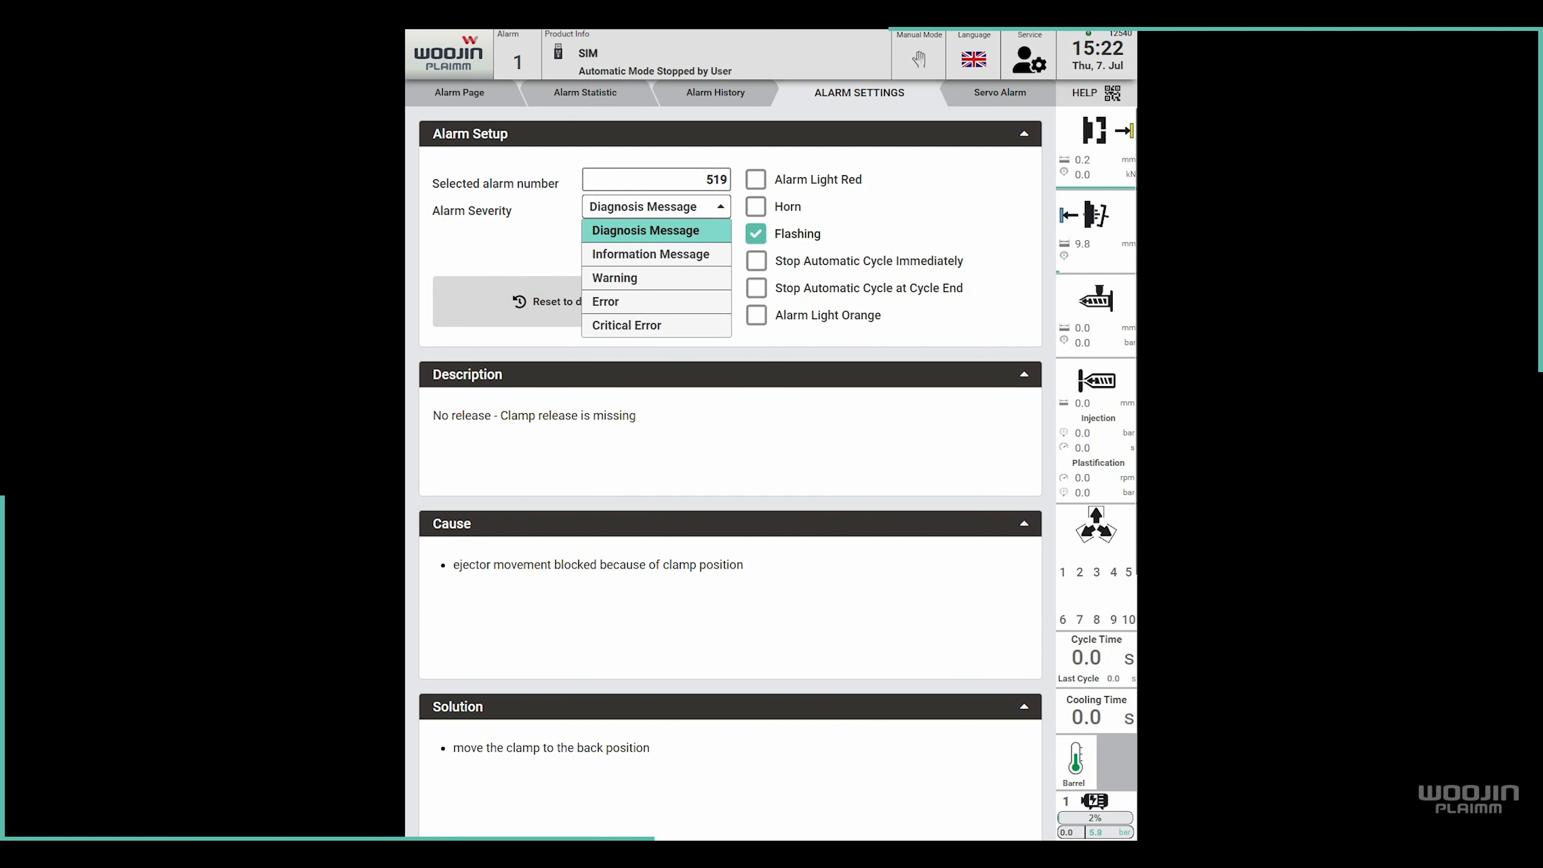
left_click(614, 277)
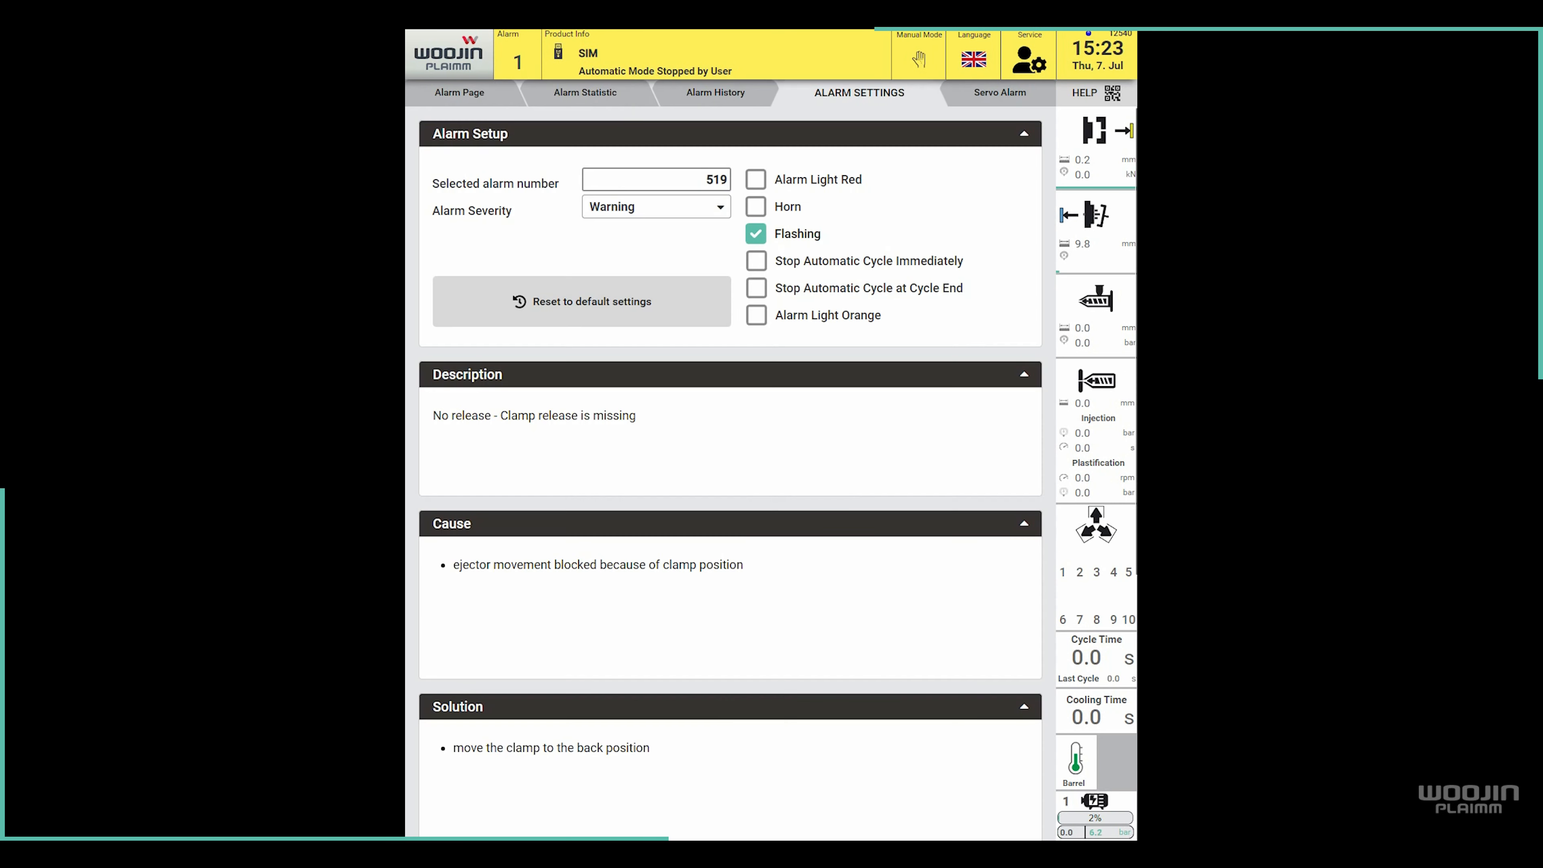
left_click(755, 315)
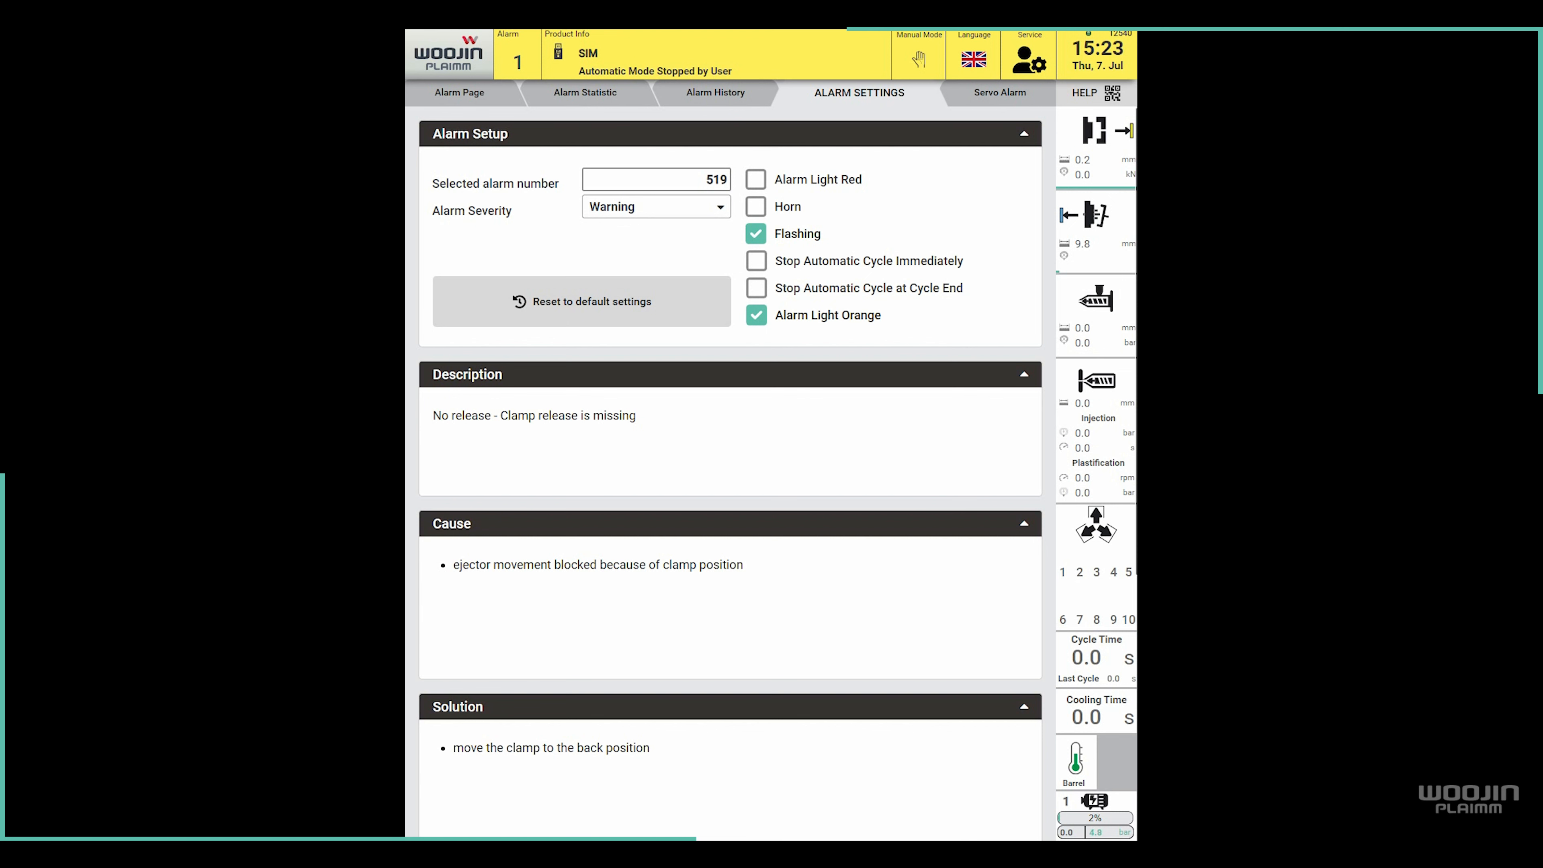
left_click(604, 92)
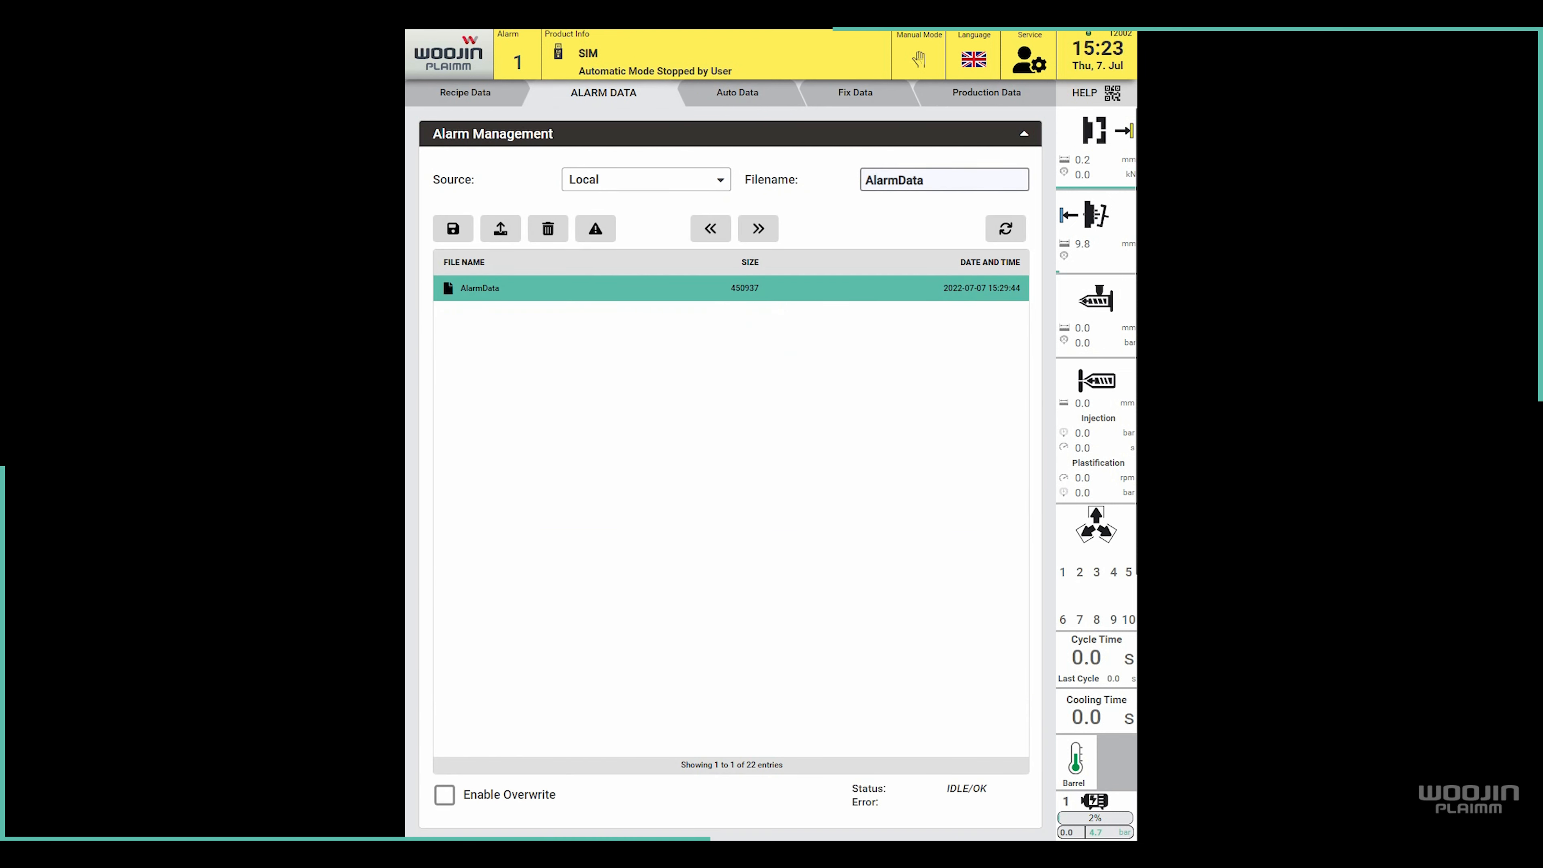
Save a second file AlarmData2, confirm, and reload the list to show both files.
left_click(942, 179)
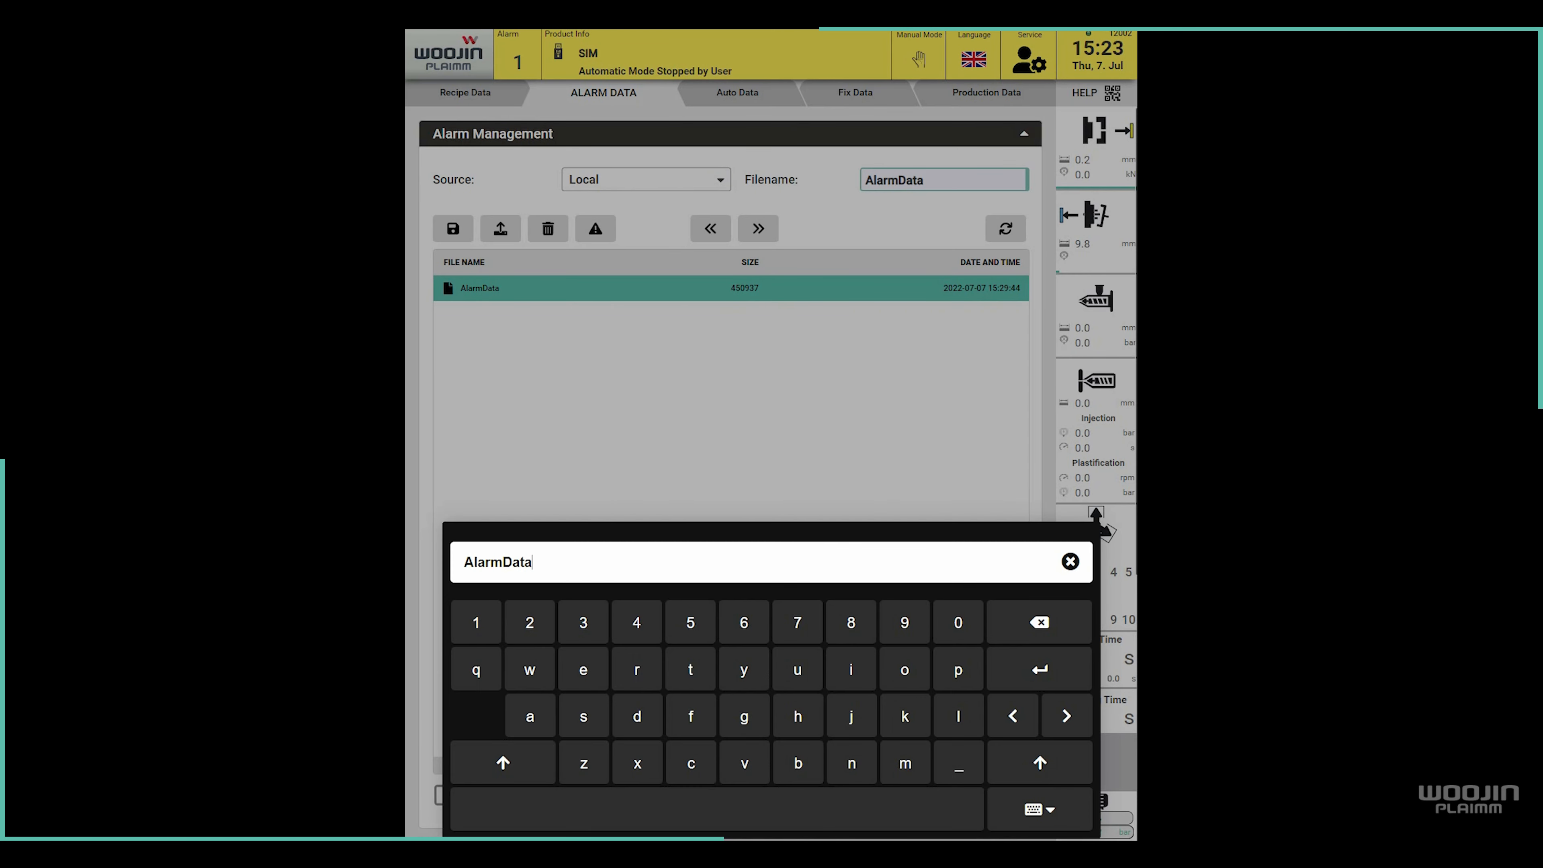
type("2")
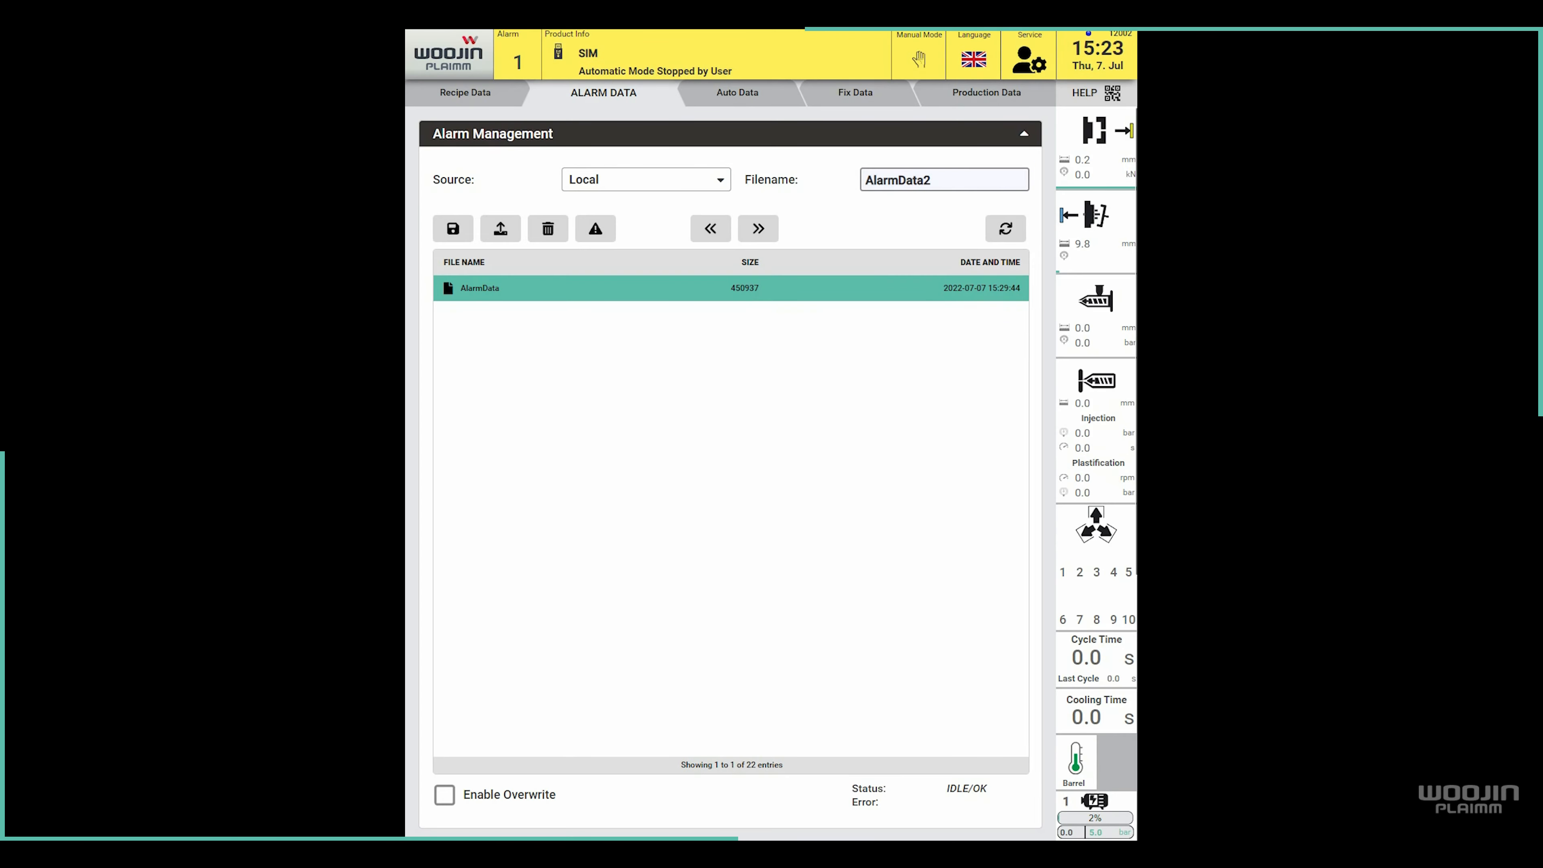
left_click(452, 229)
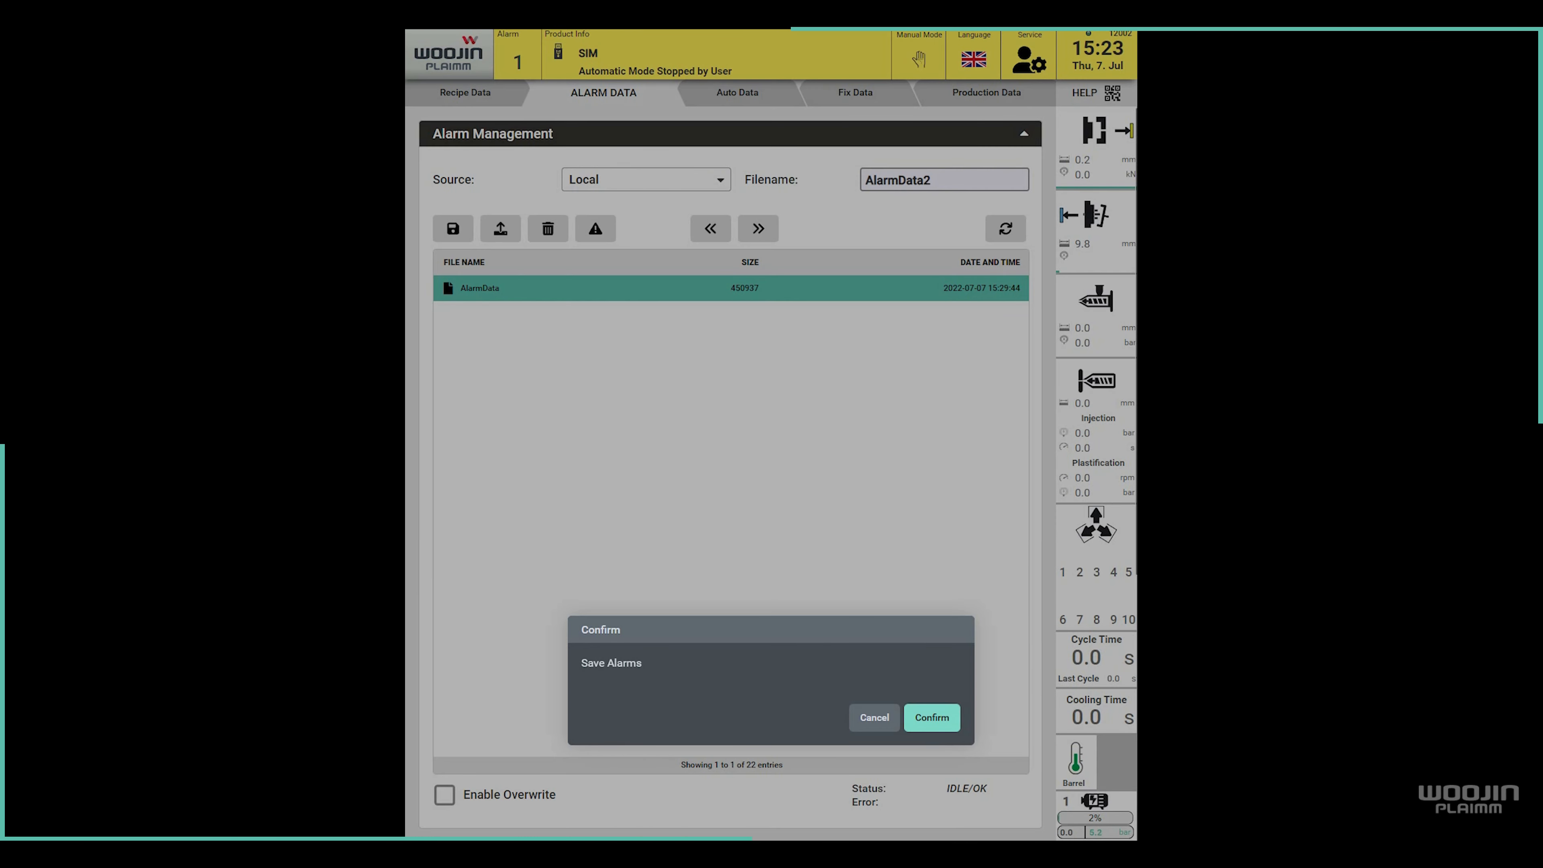
left_click(930, 716)
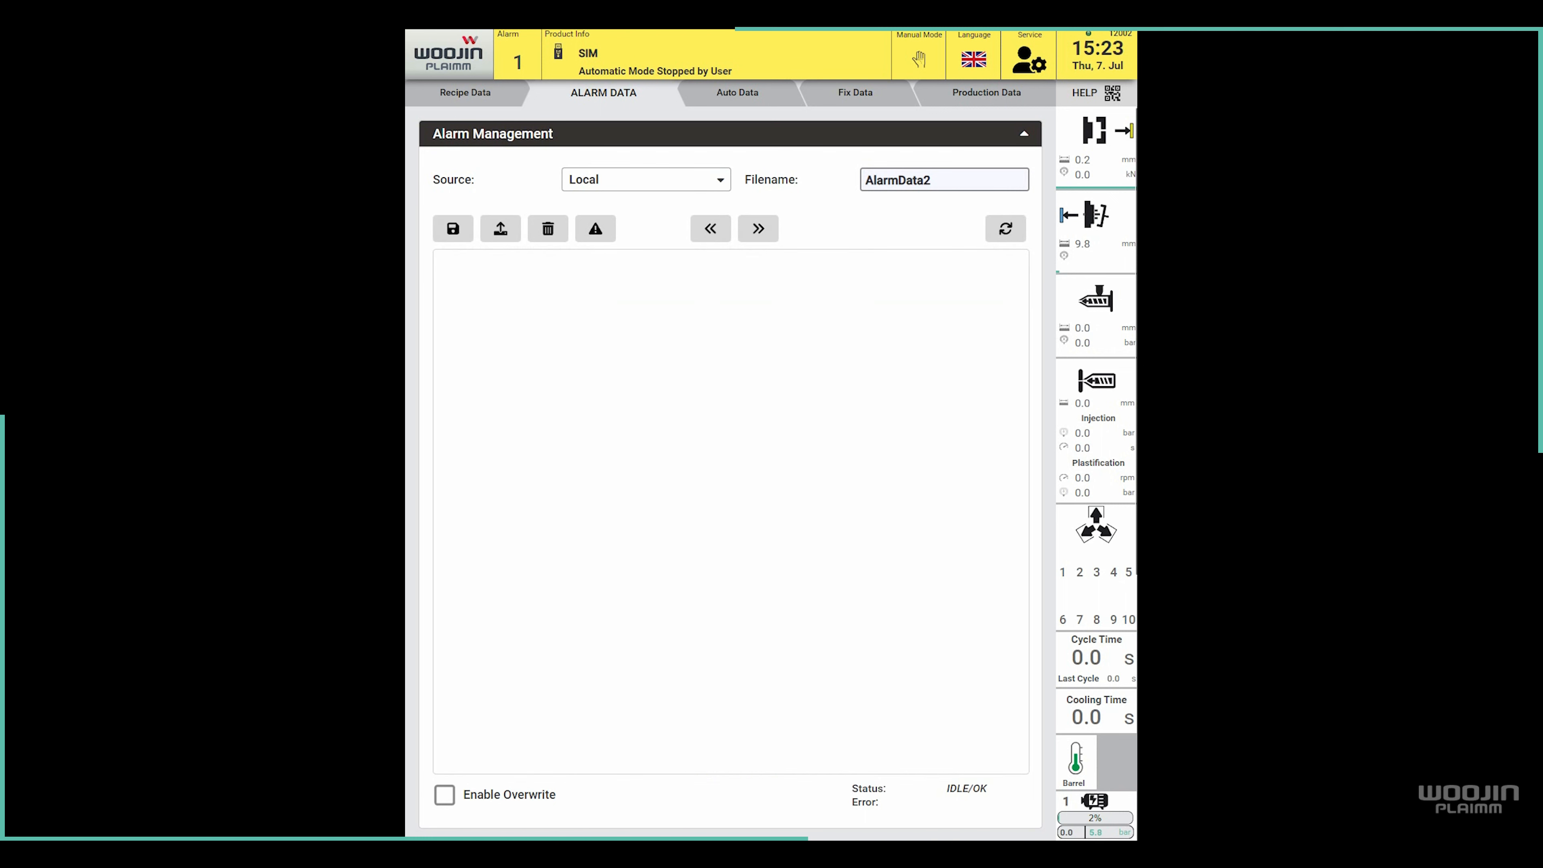
left_click(1004, 228)
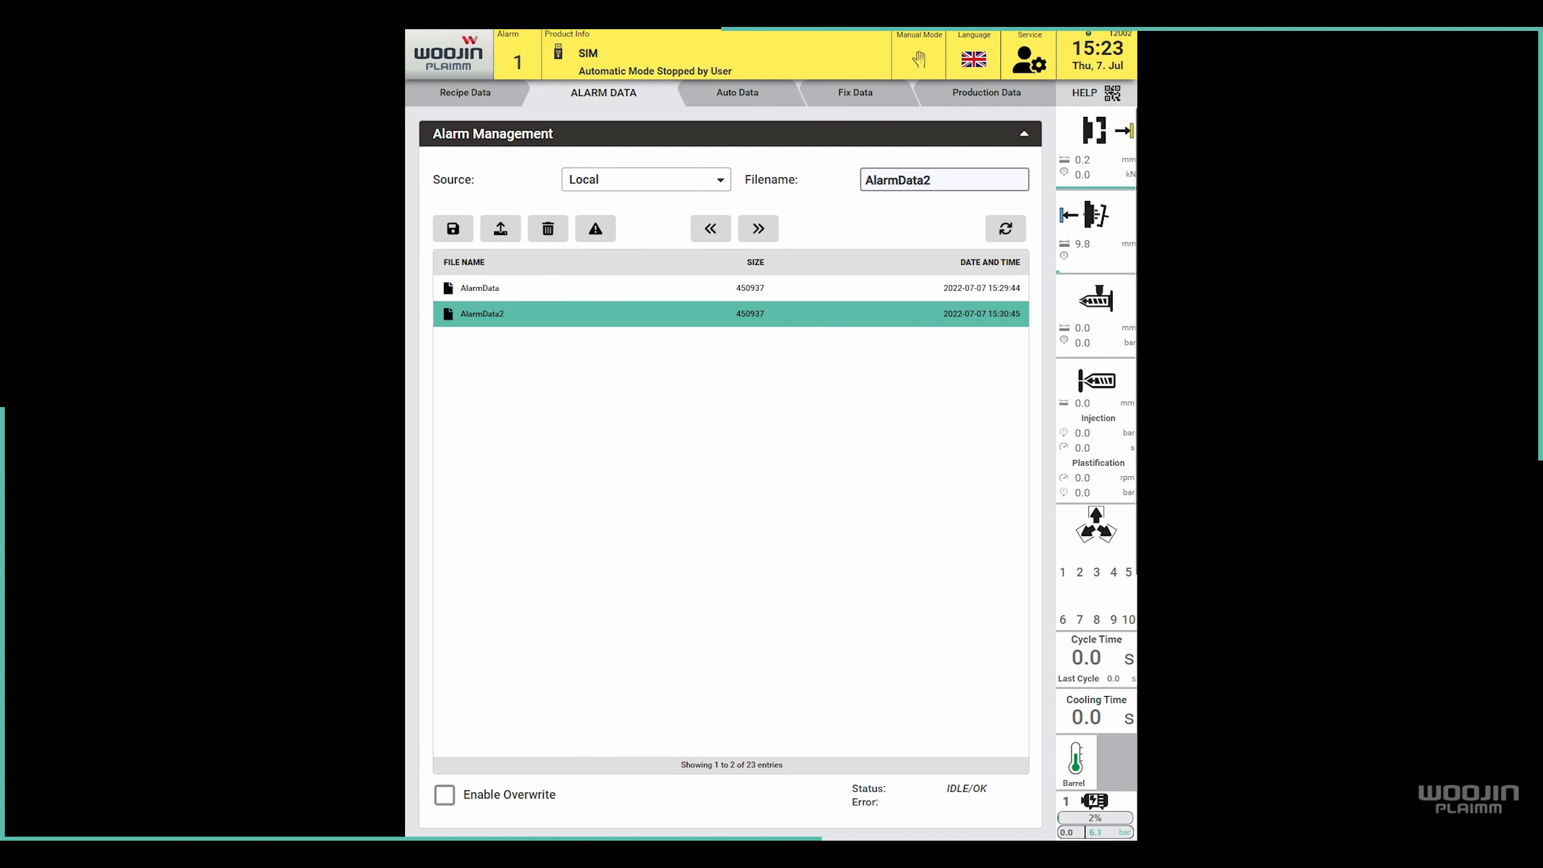
Select a saved alarm file and begin loading a data set, choosing AlarmData2.
left_click(480, 288)
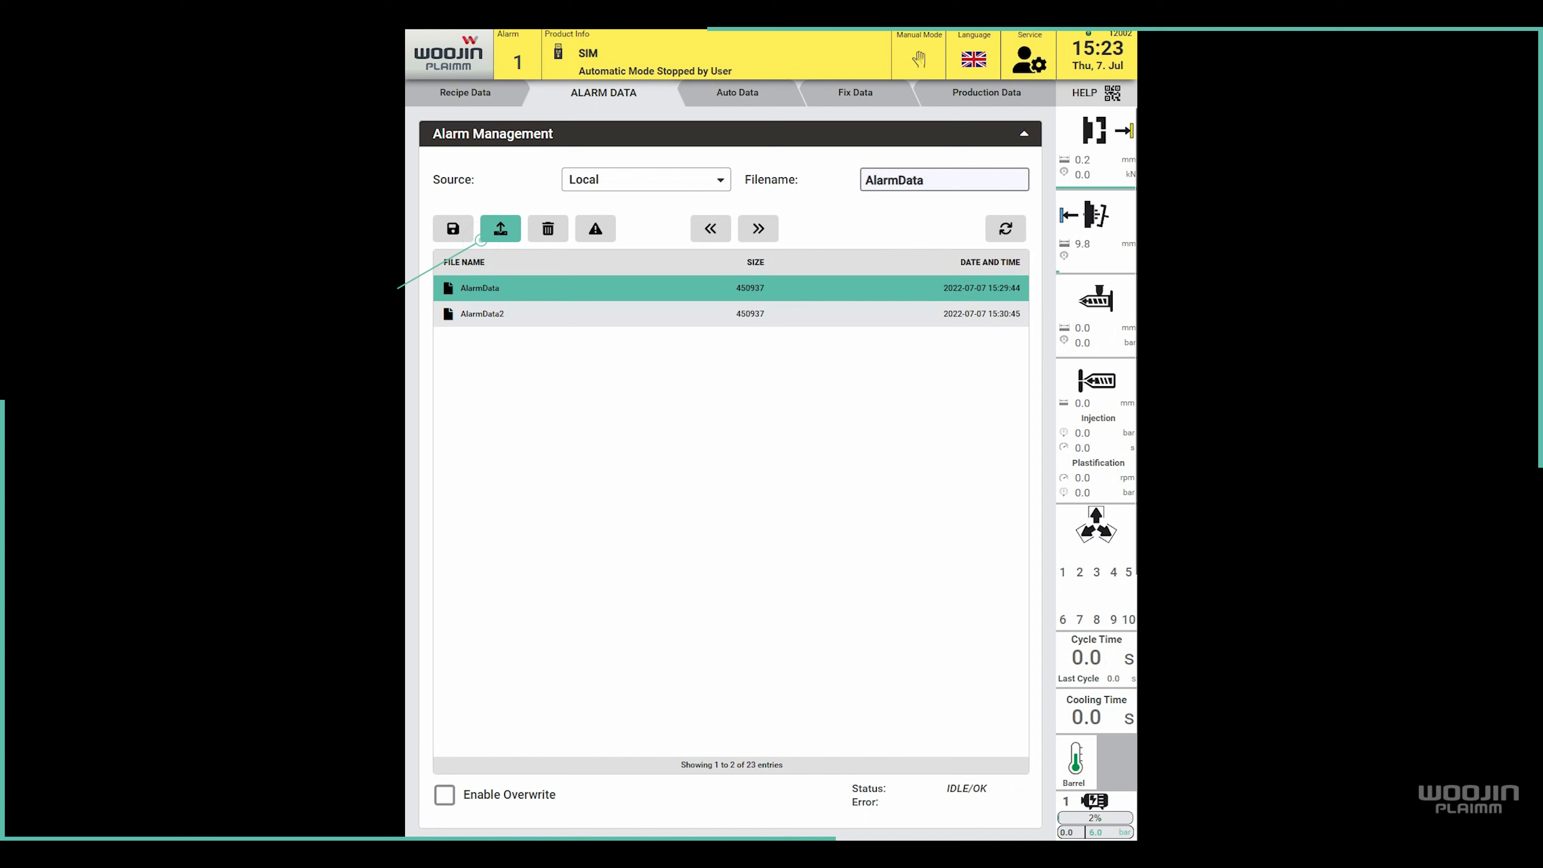
mouse_move(500, 229)
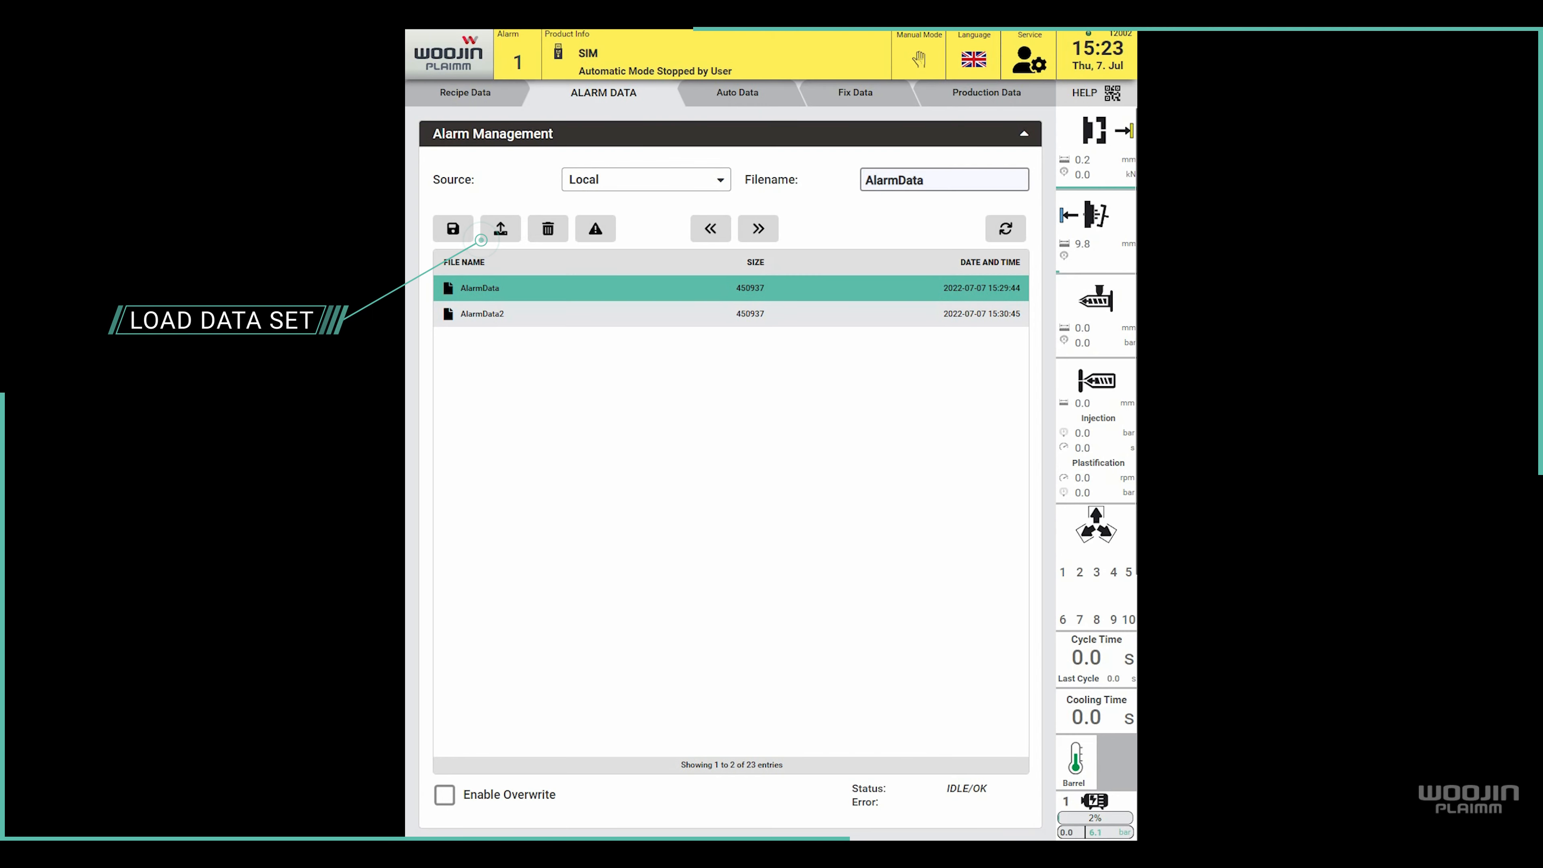
left_click(499, 228)
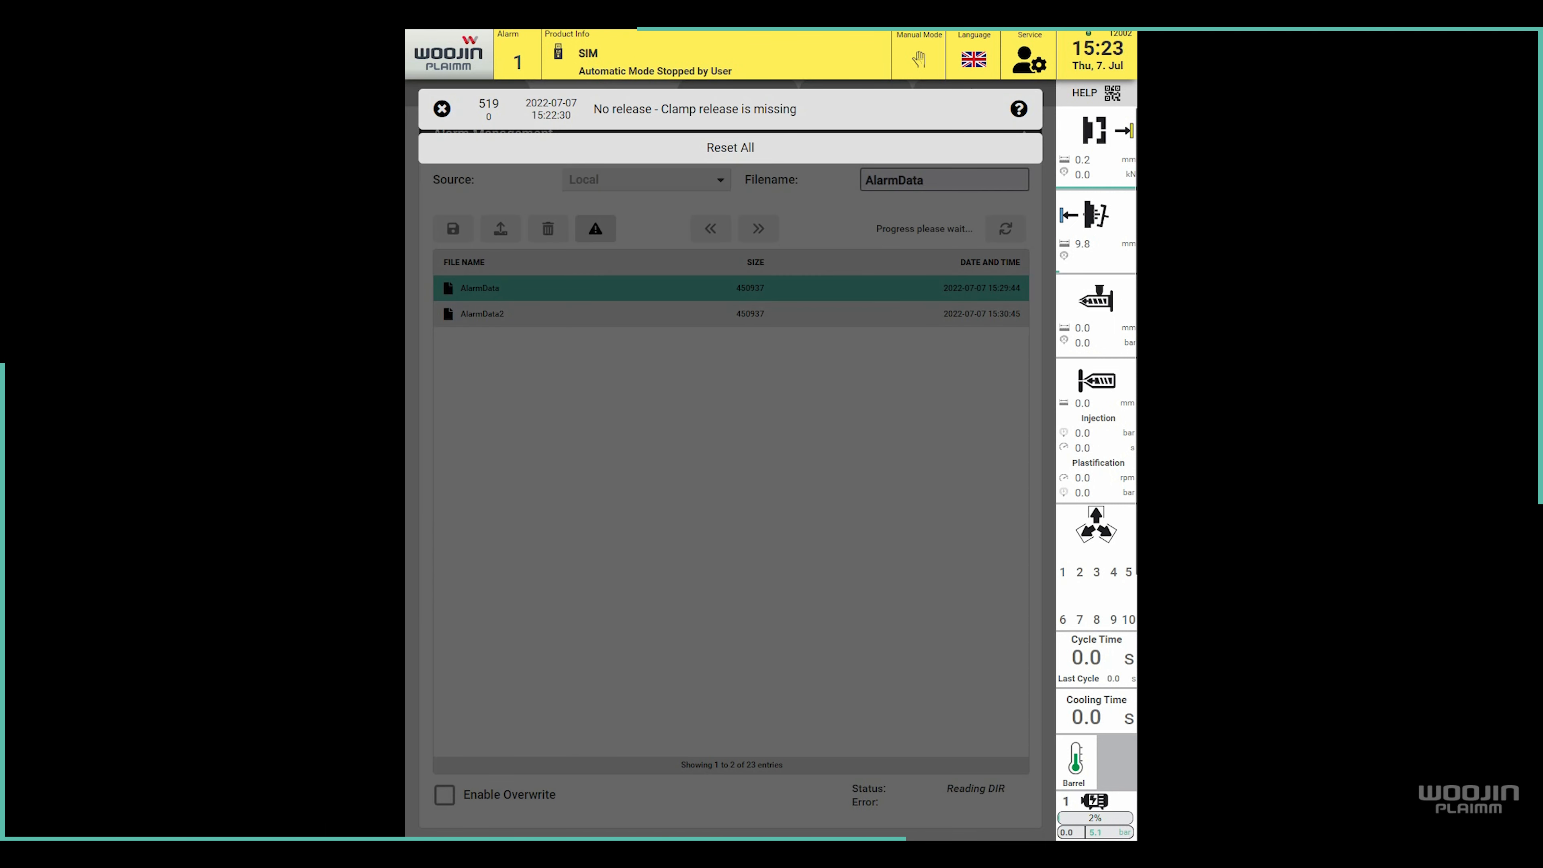
left_click(859, 93)
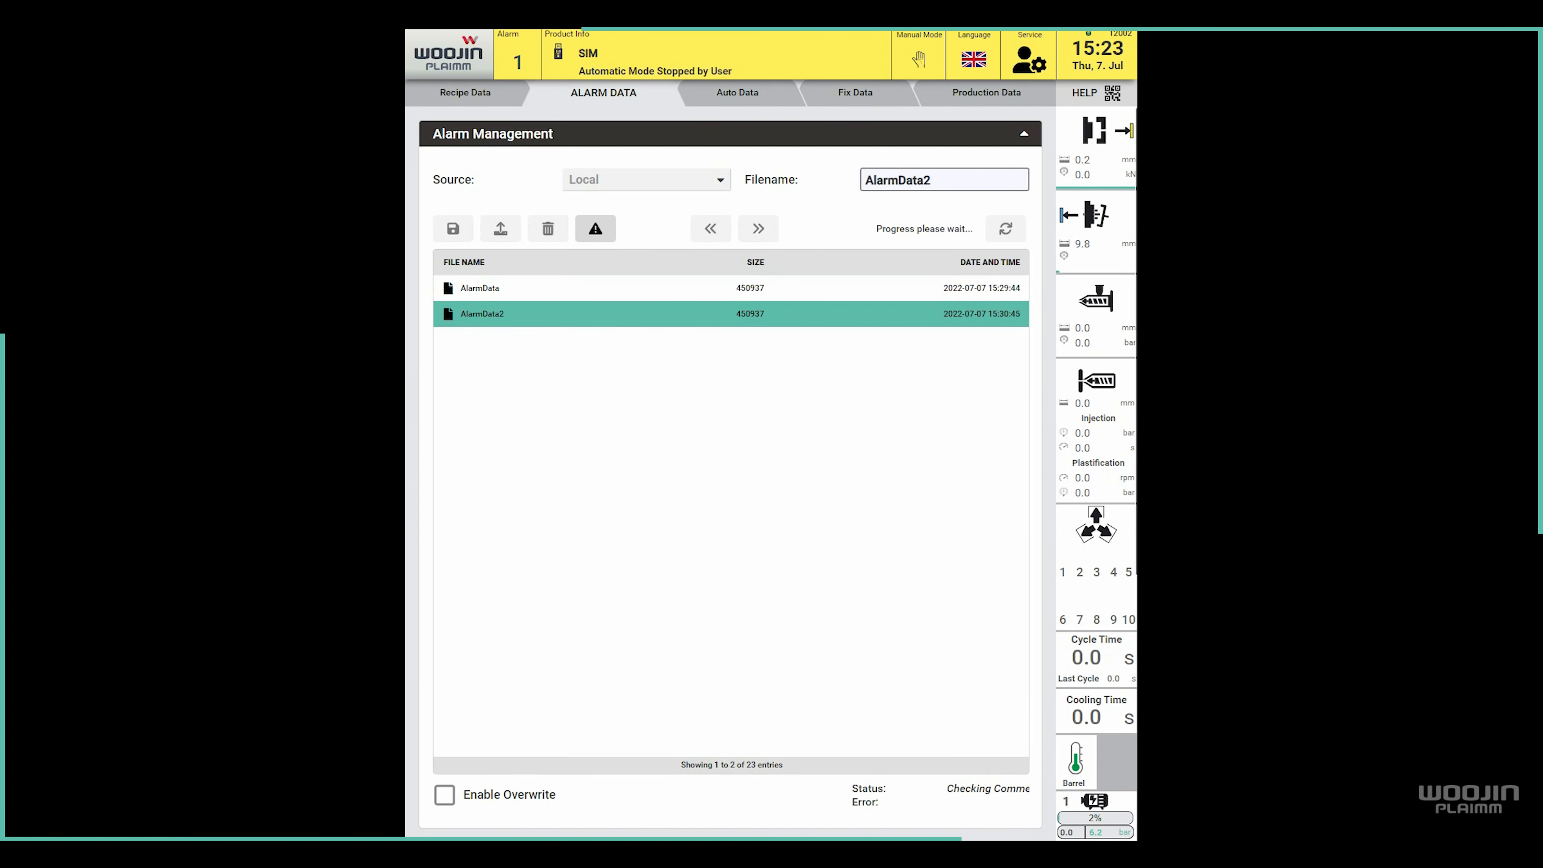
Load the alarms from AlarmData2, confirm, and dismiss the active alarm notification.
left_click(500, 227)
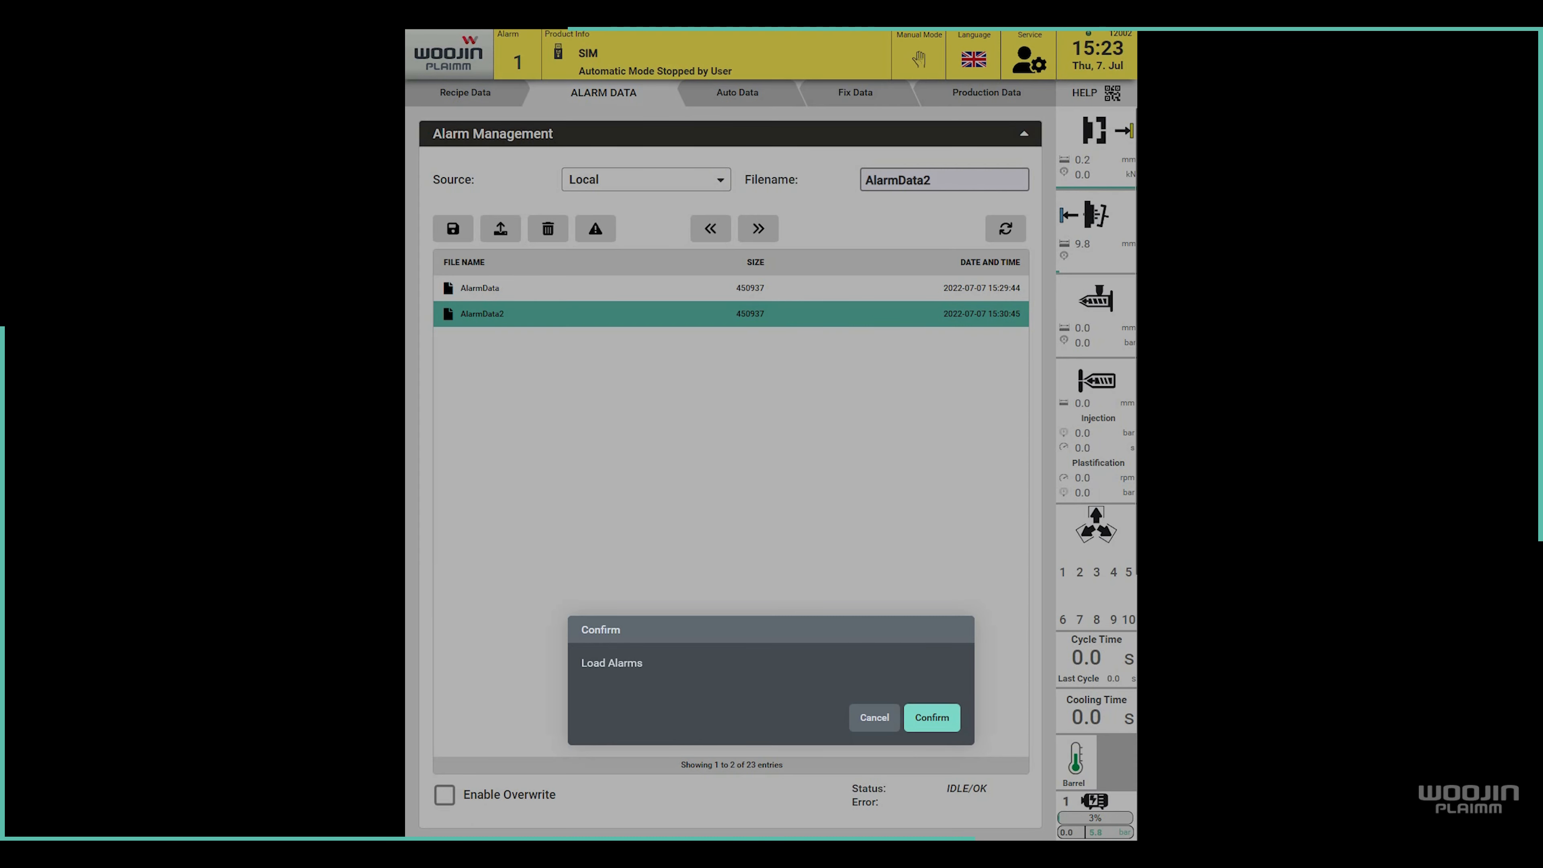
left_click(929, 716)
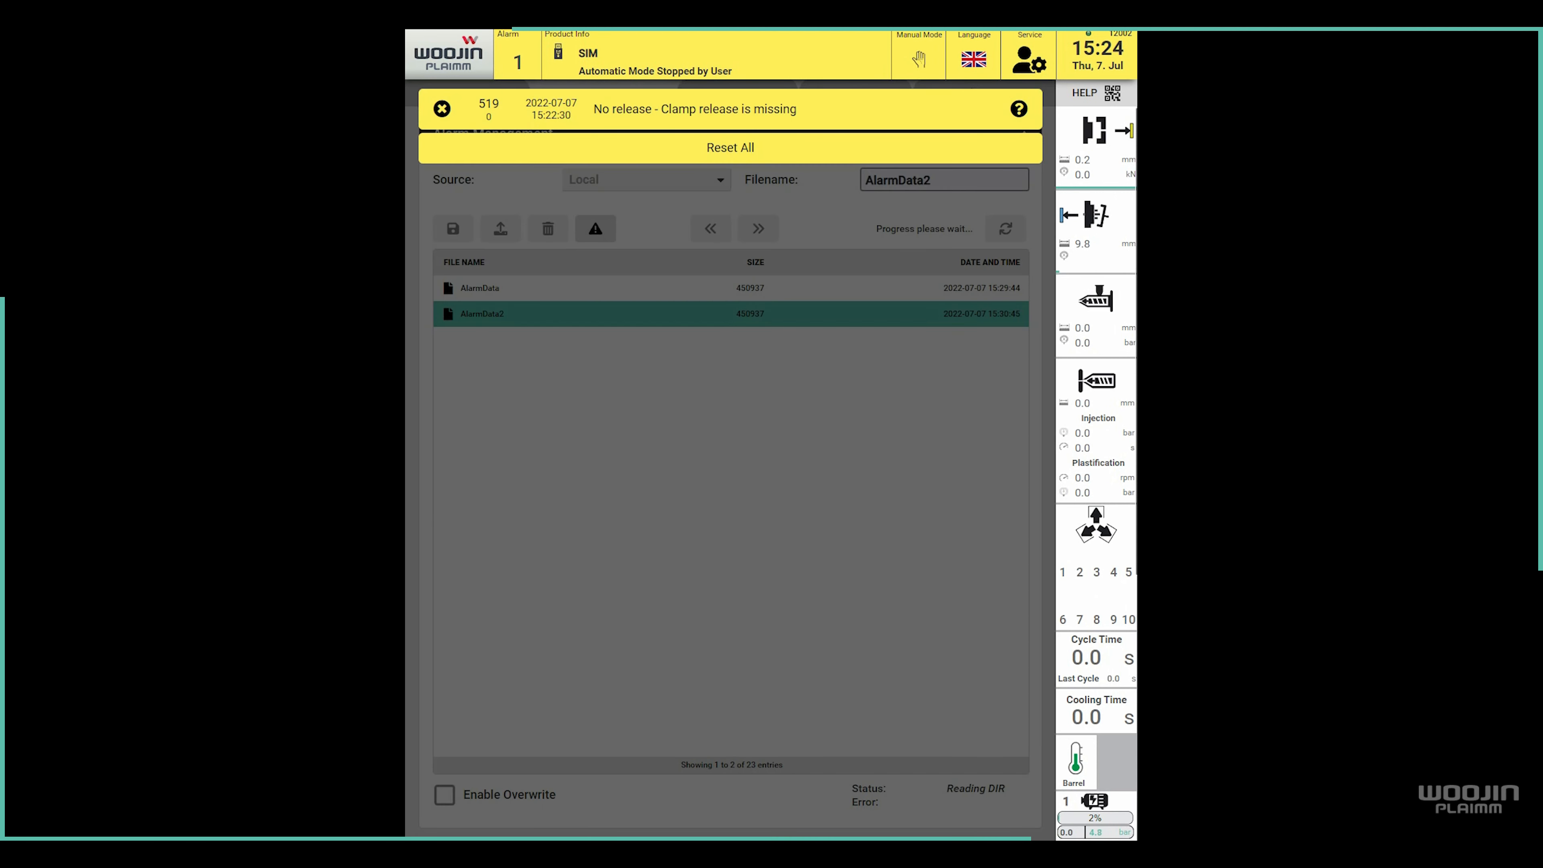
left_click(858, 93)
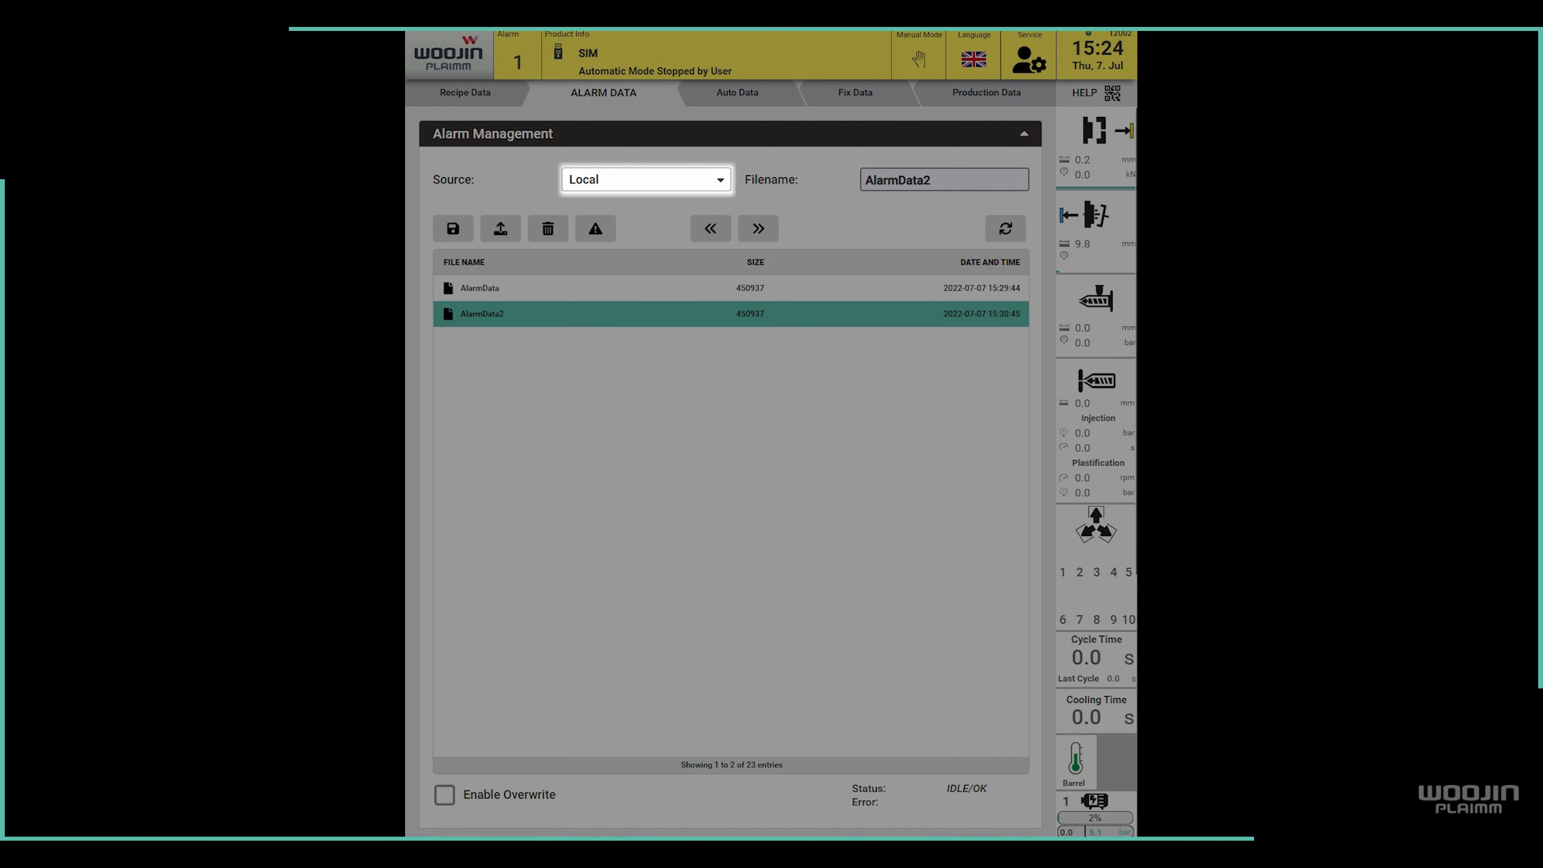
left_click(646, 179)
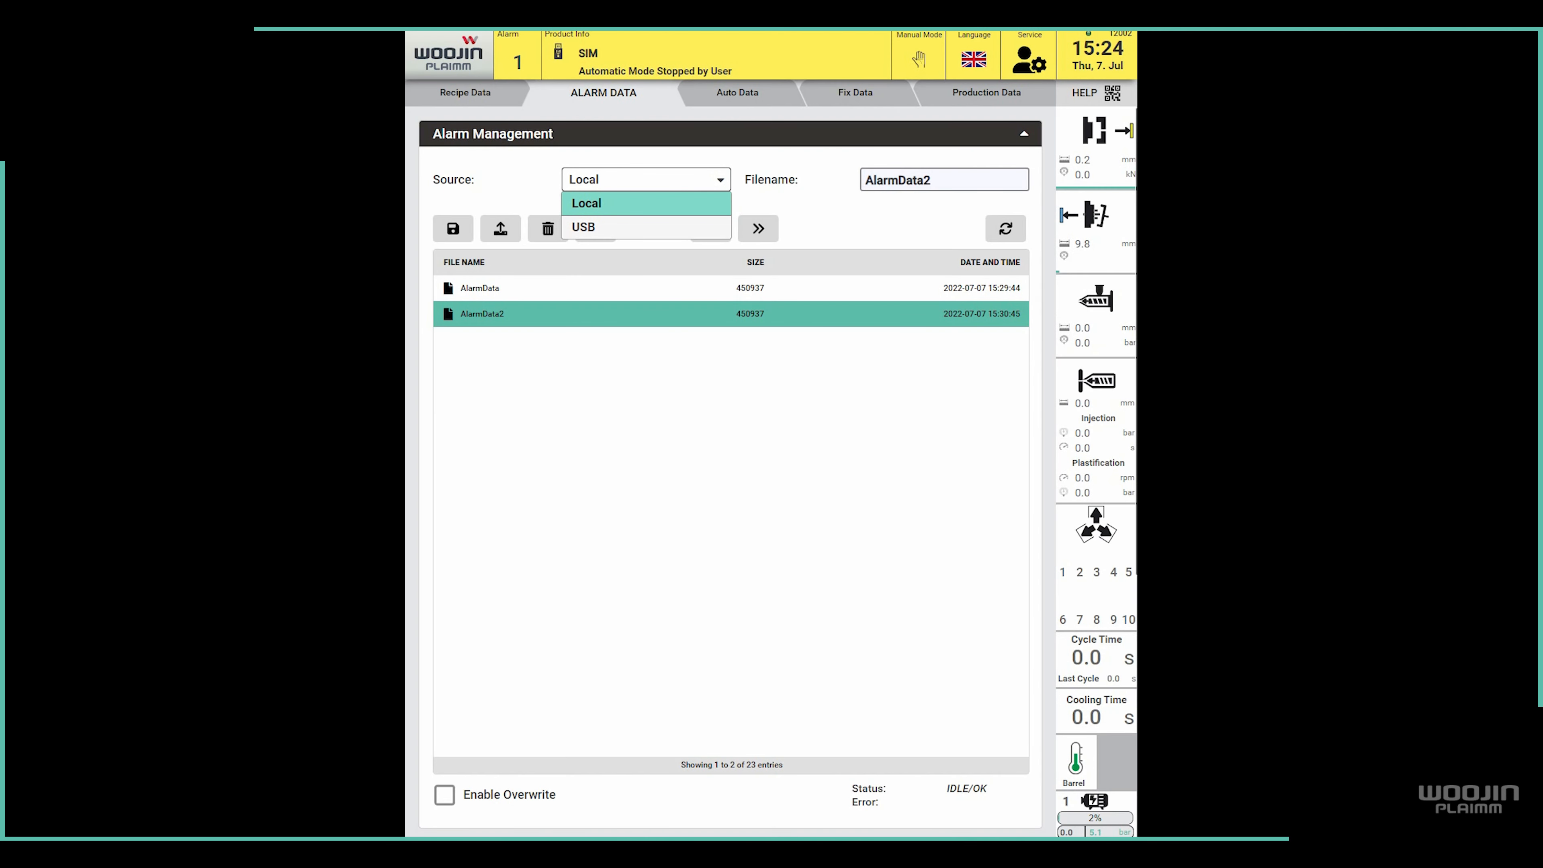
left_click(584, 202)
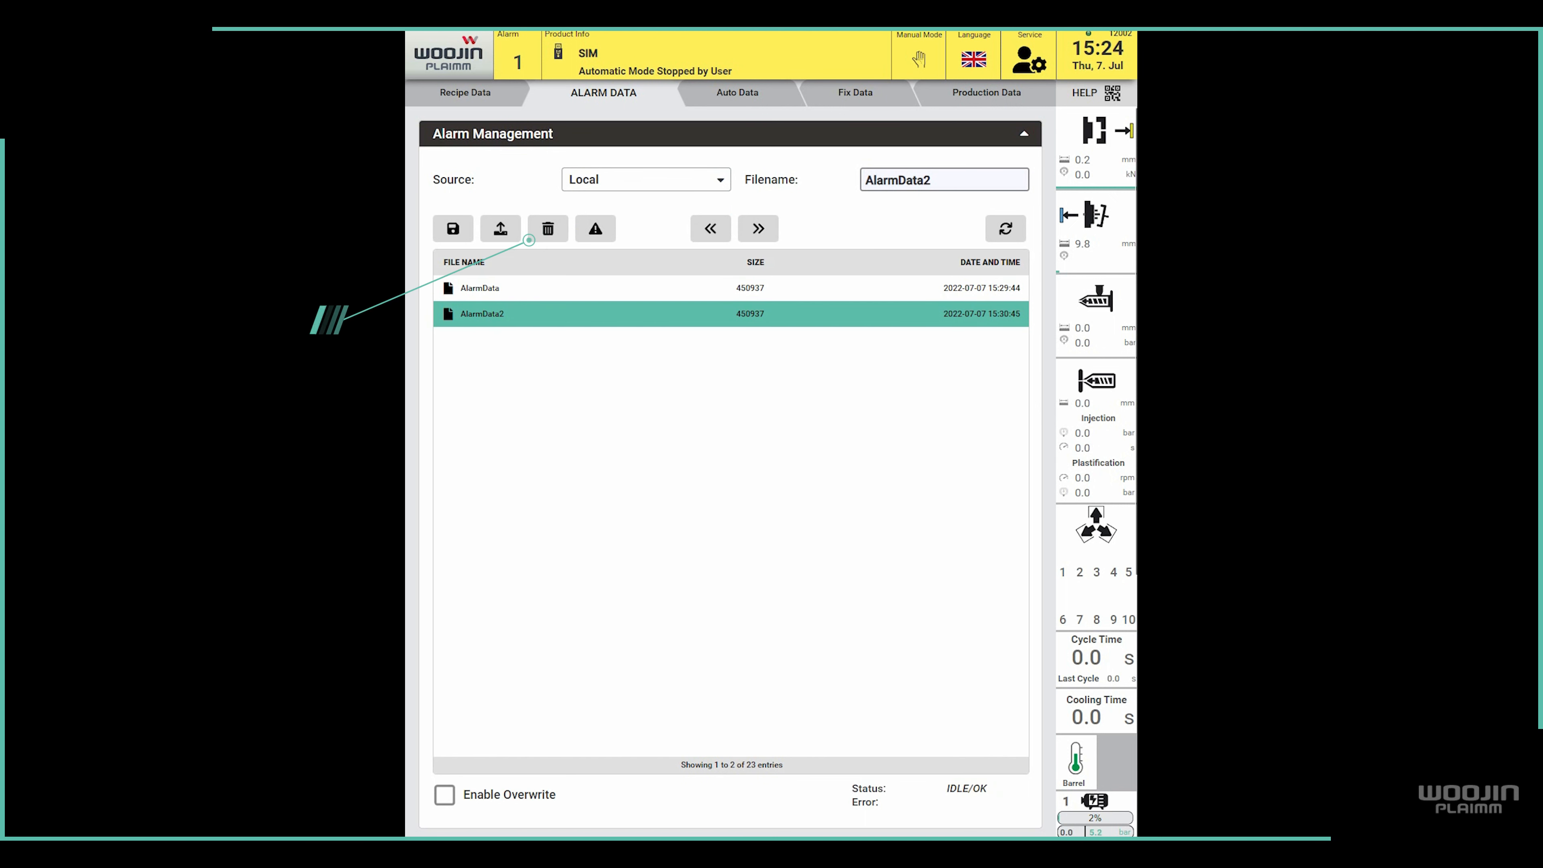
Delete the selected AlarmData2 file and confirm, leaving only AlarmData.
left_click(547, 229)
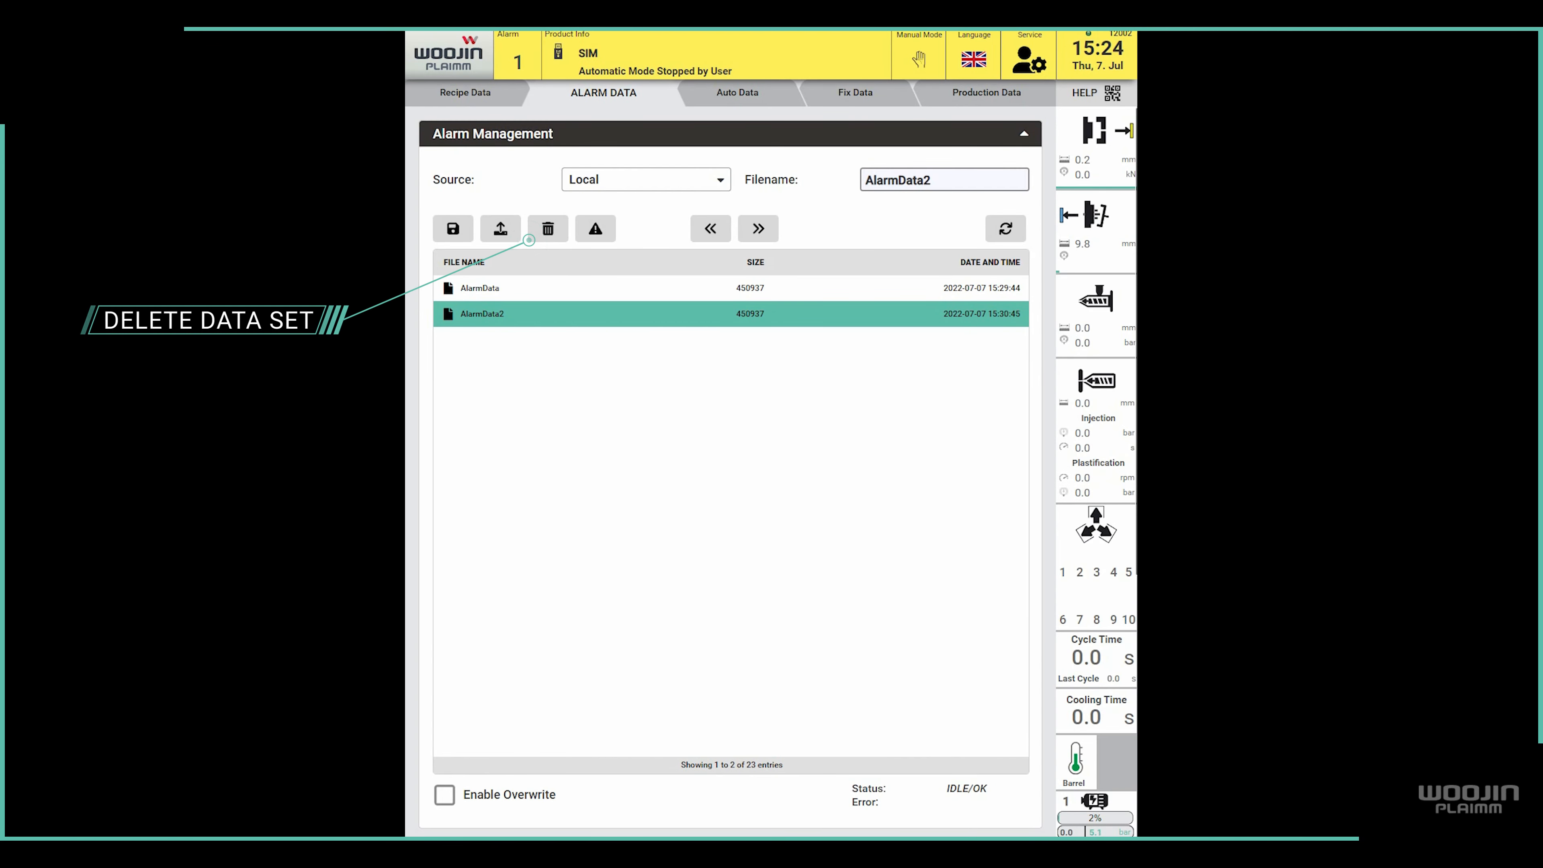
left_click(547, 228)
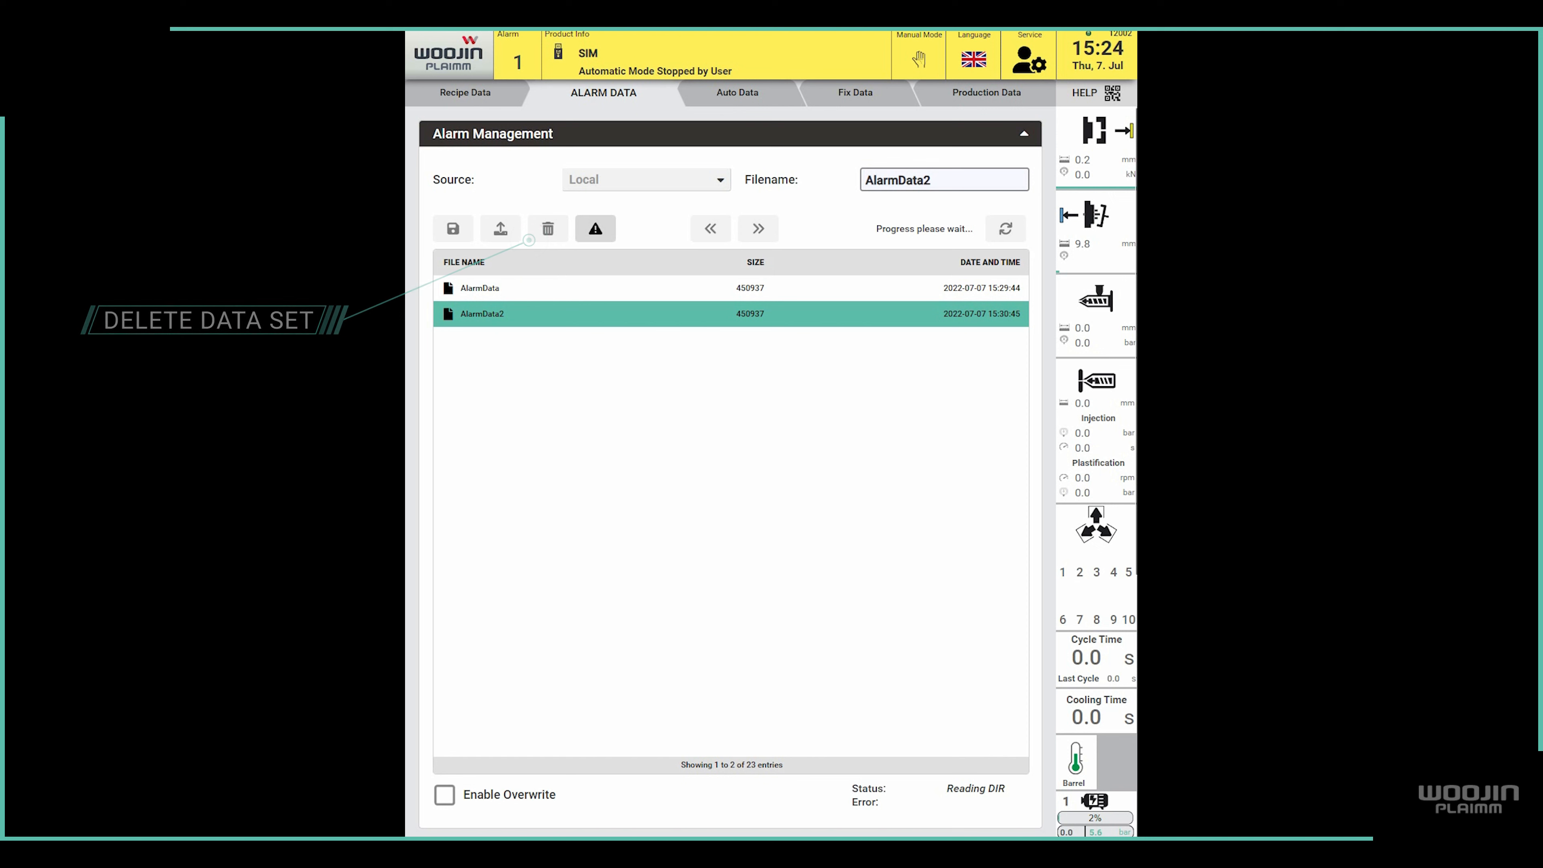
left_click(547, 229)
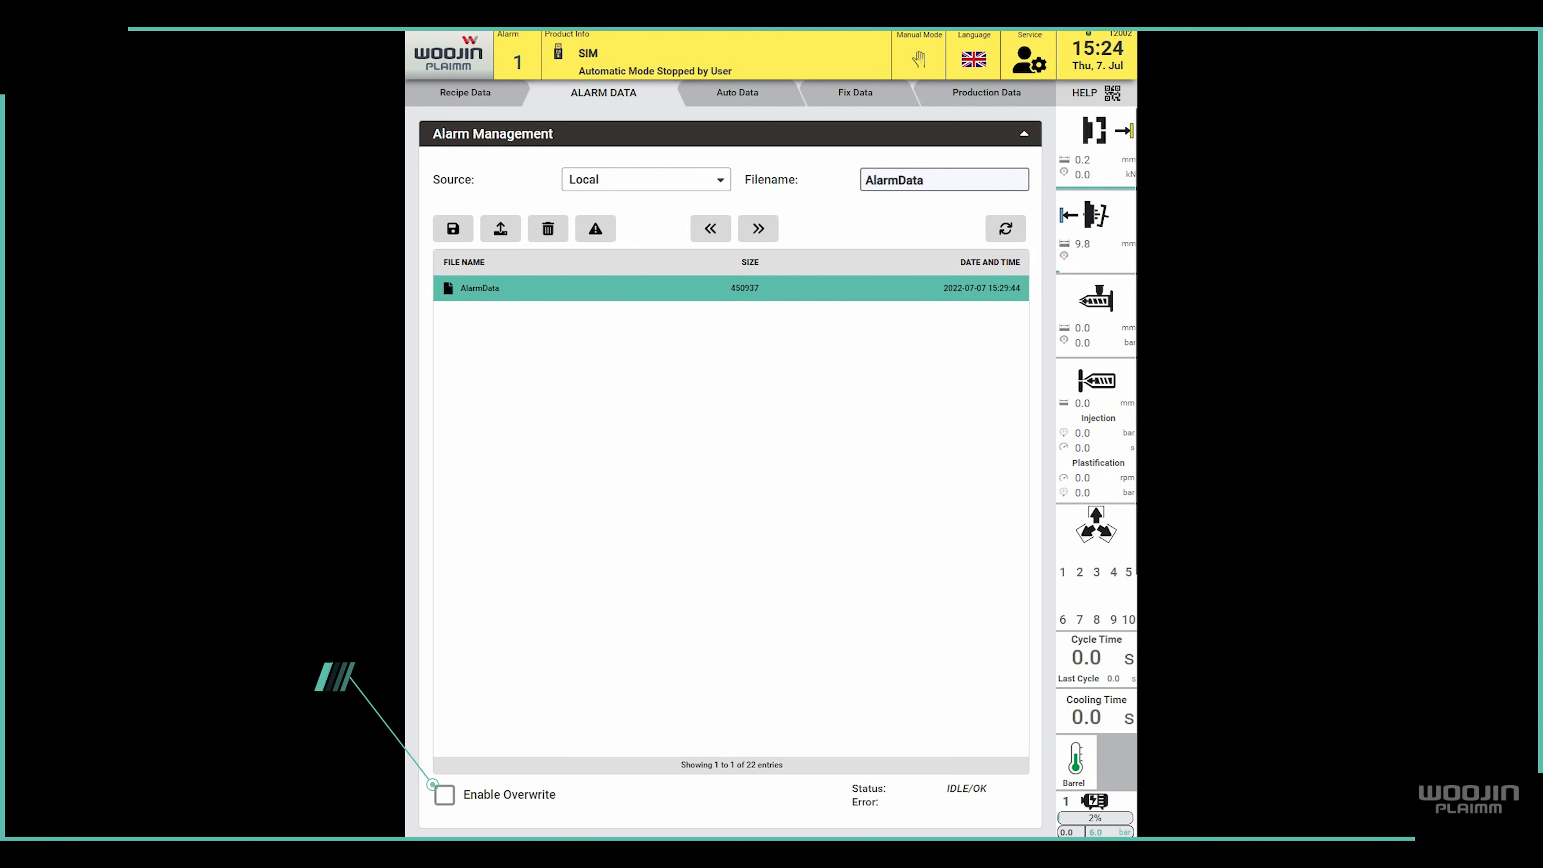
Enable Overwrite and confirm saving the alarms over the AlarmData file.
left_click(444, 794)
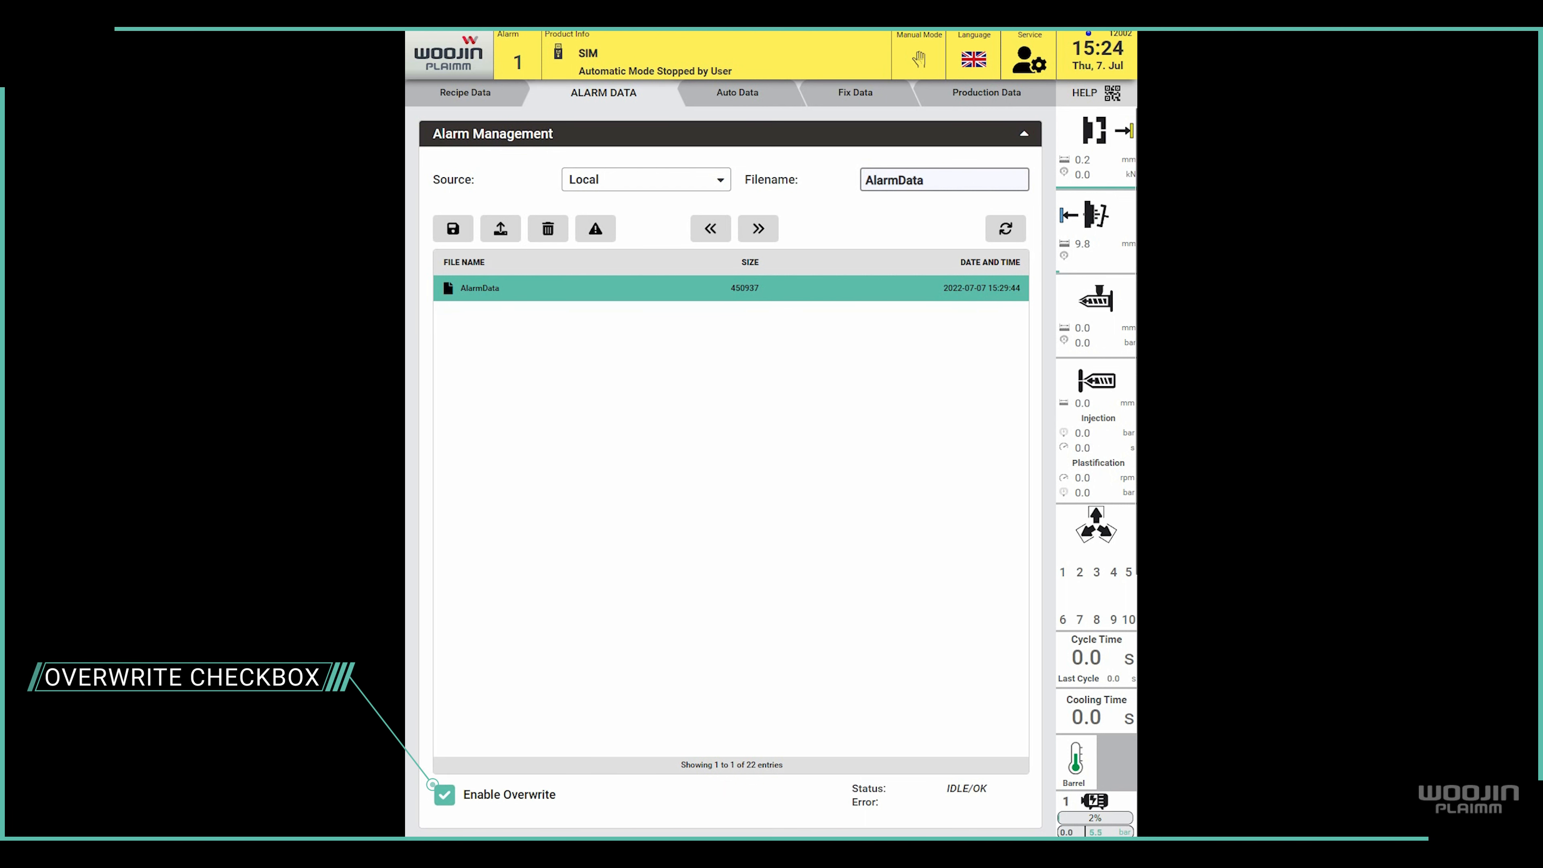
left_click(451, 228)
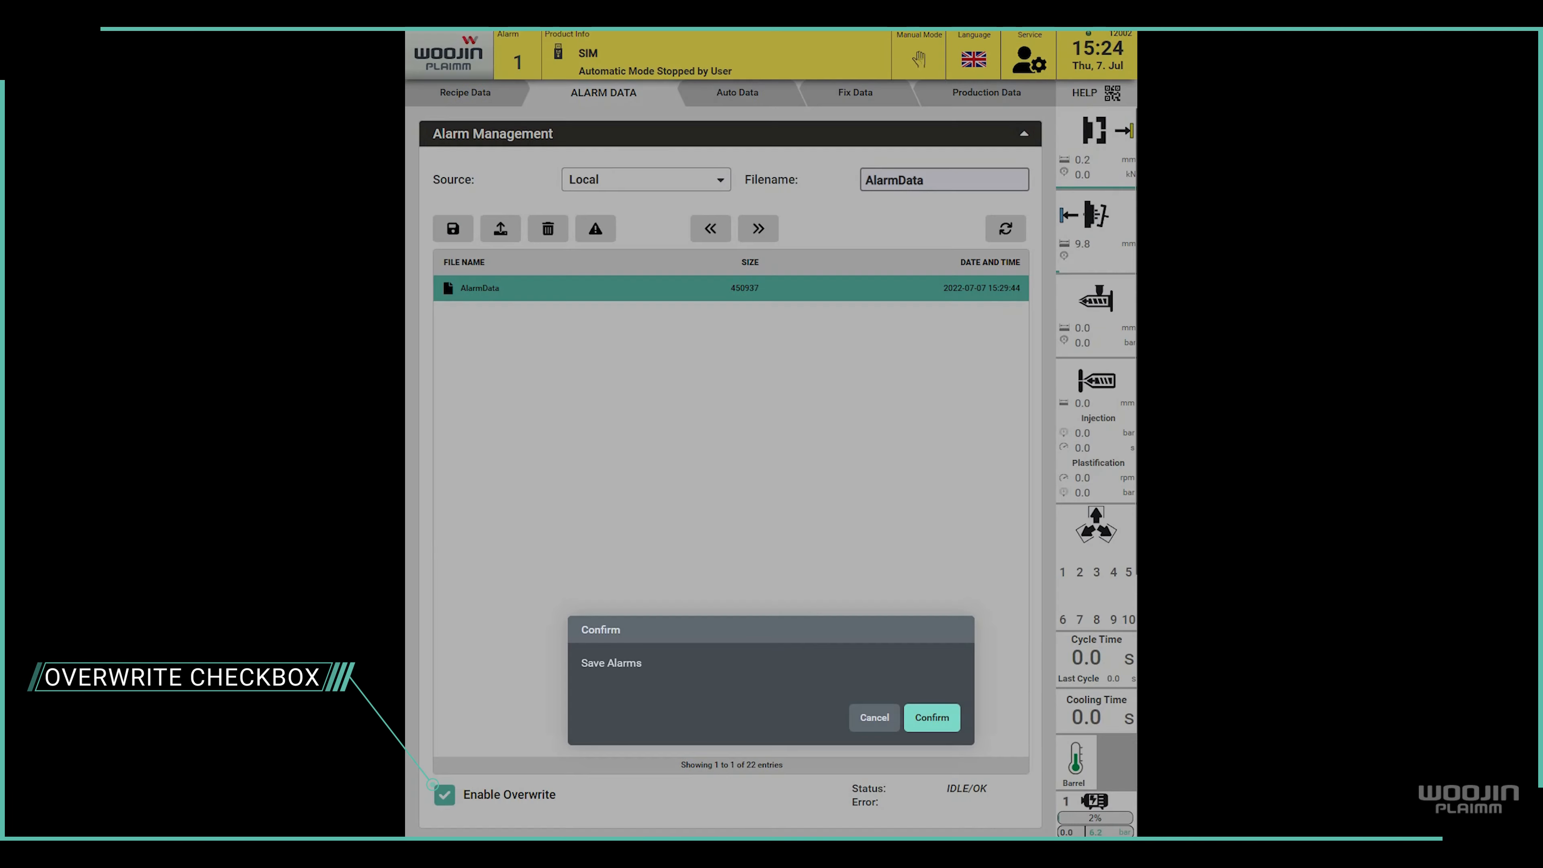
left_click(930, 716)
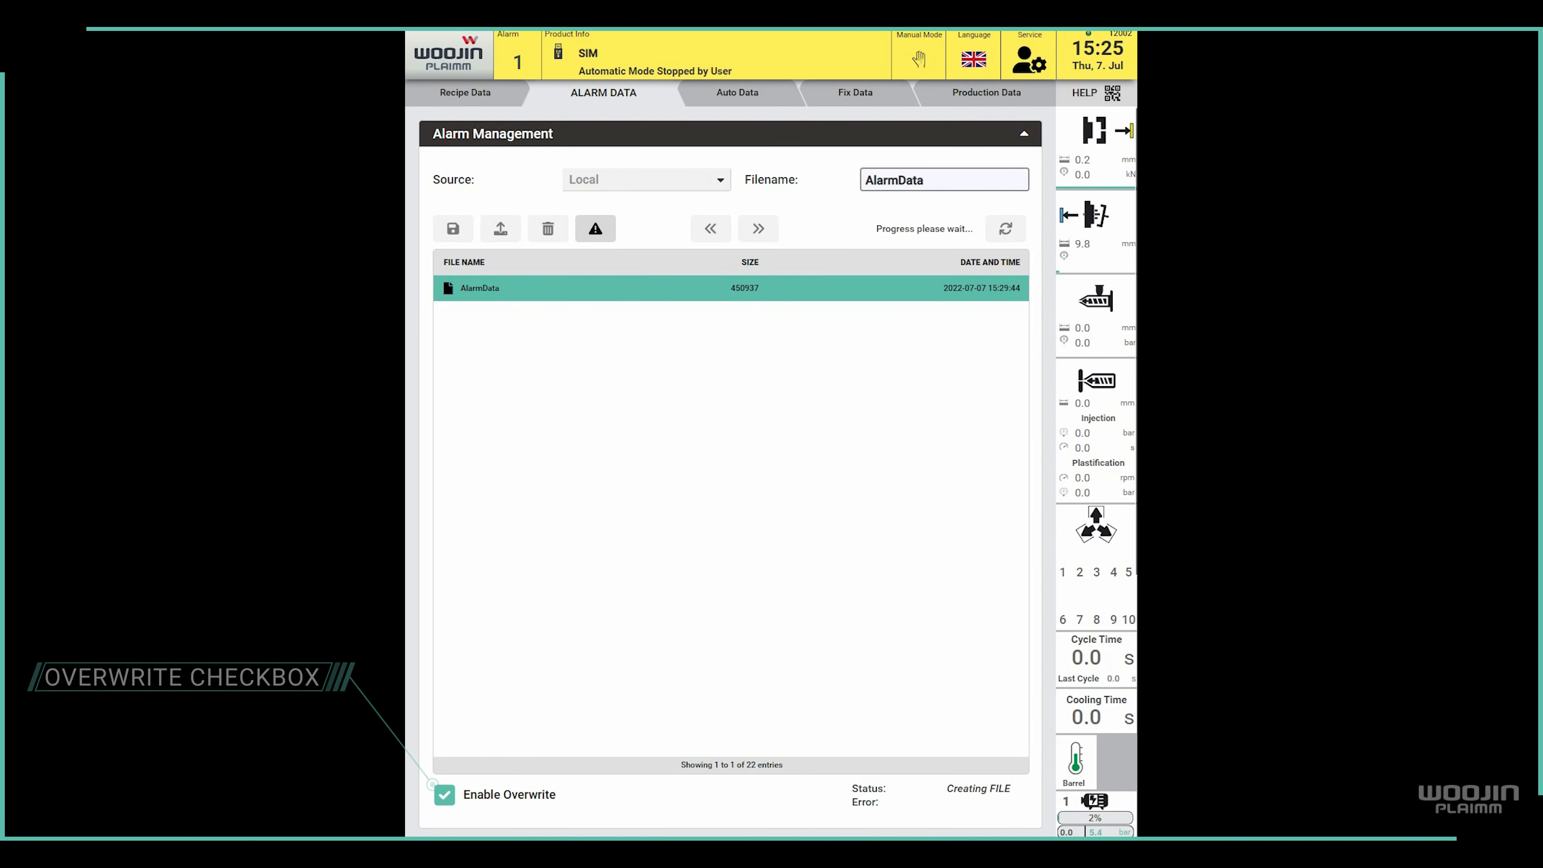